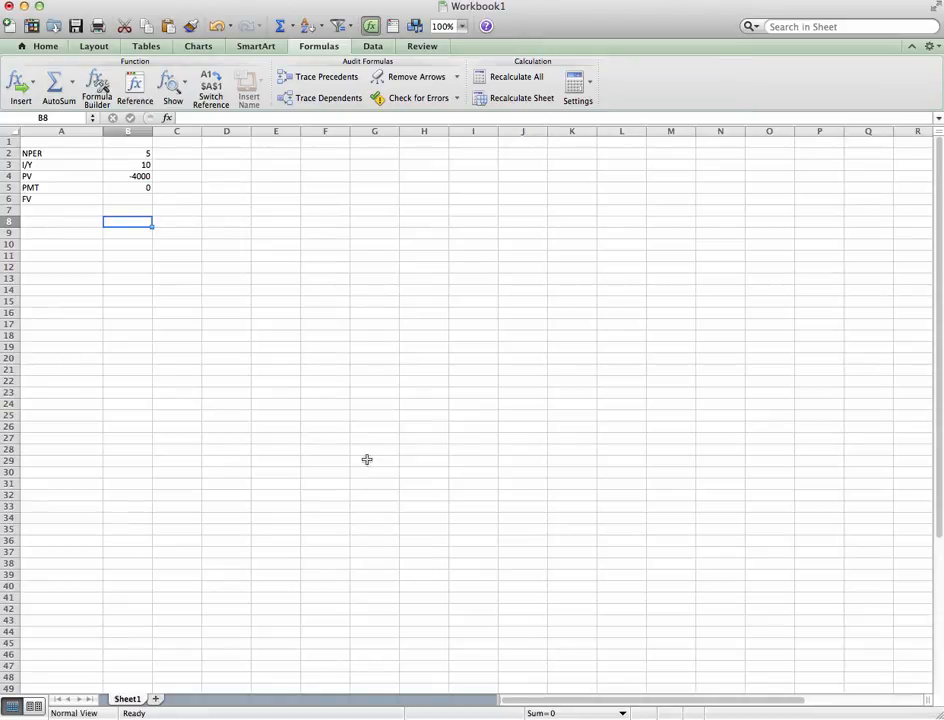
mouse_move(71, 169)
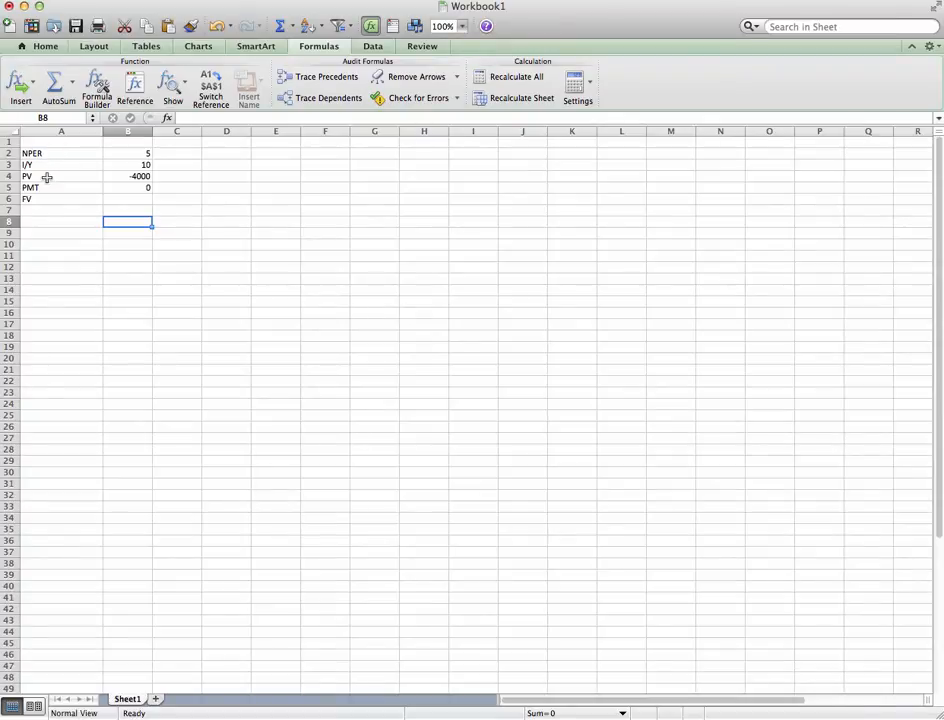
mouse_move(44, 199)
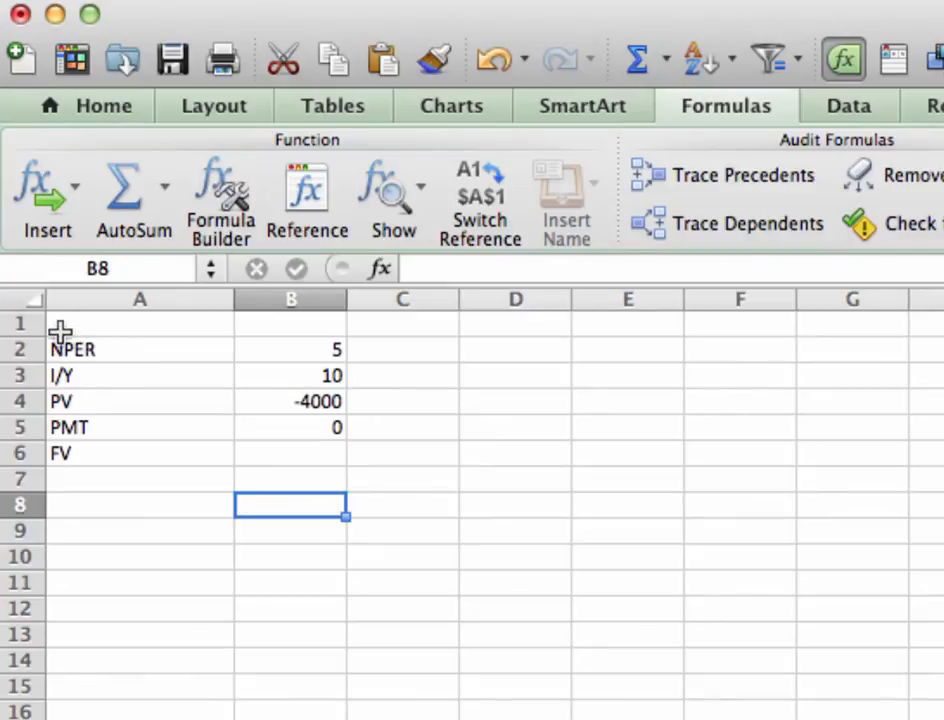
mouse_move(163, 387)
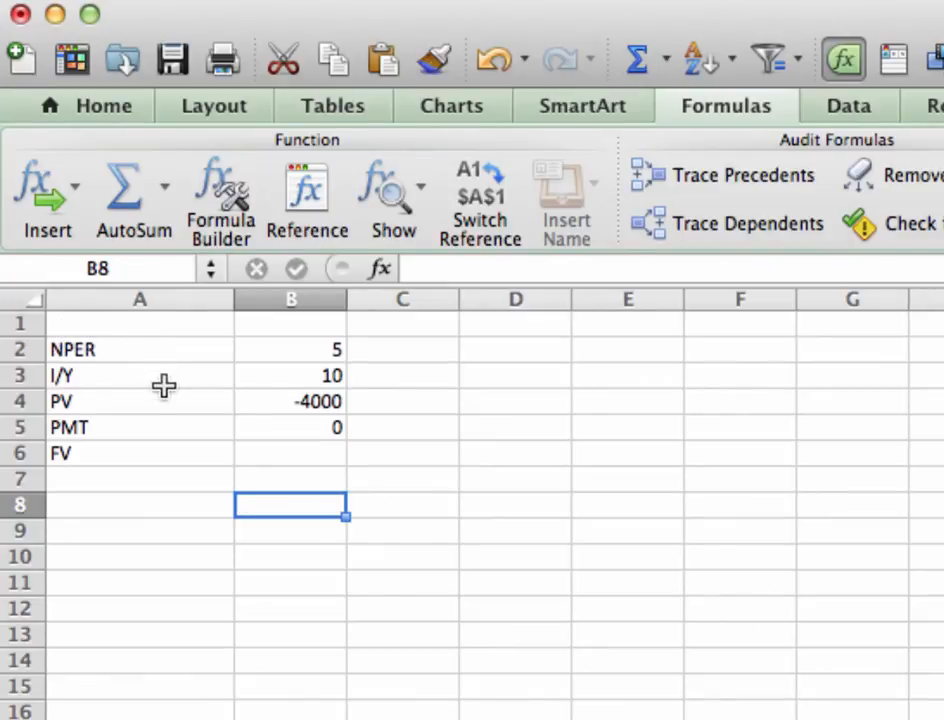
mouse_move(148, 376)
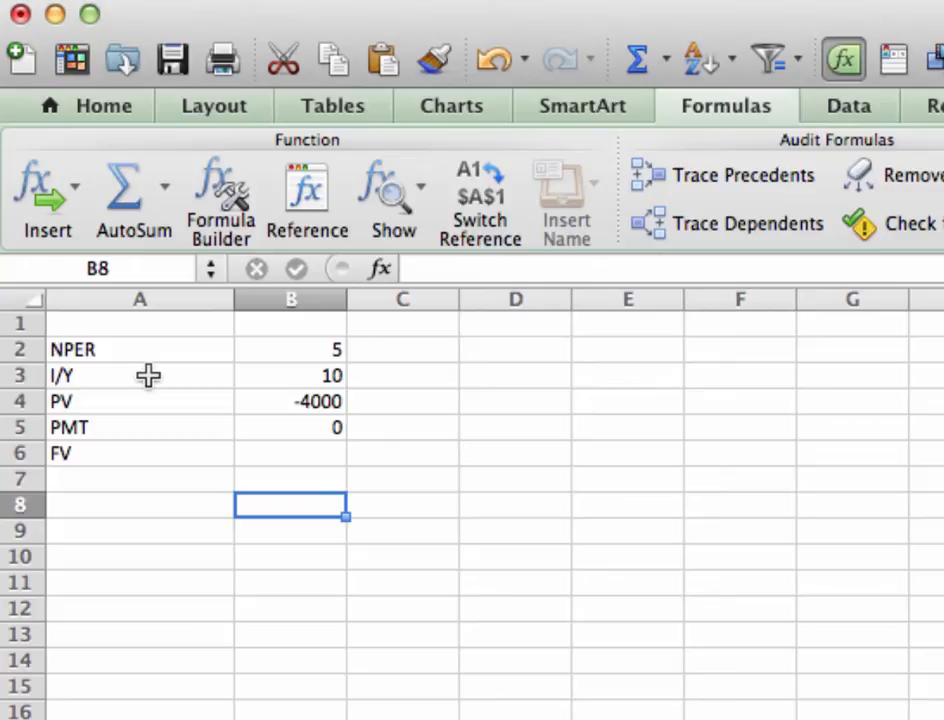
mouse_move(153, 380)
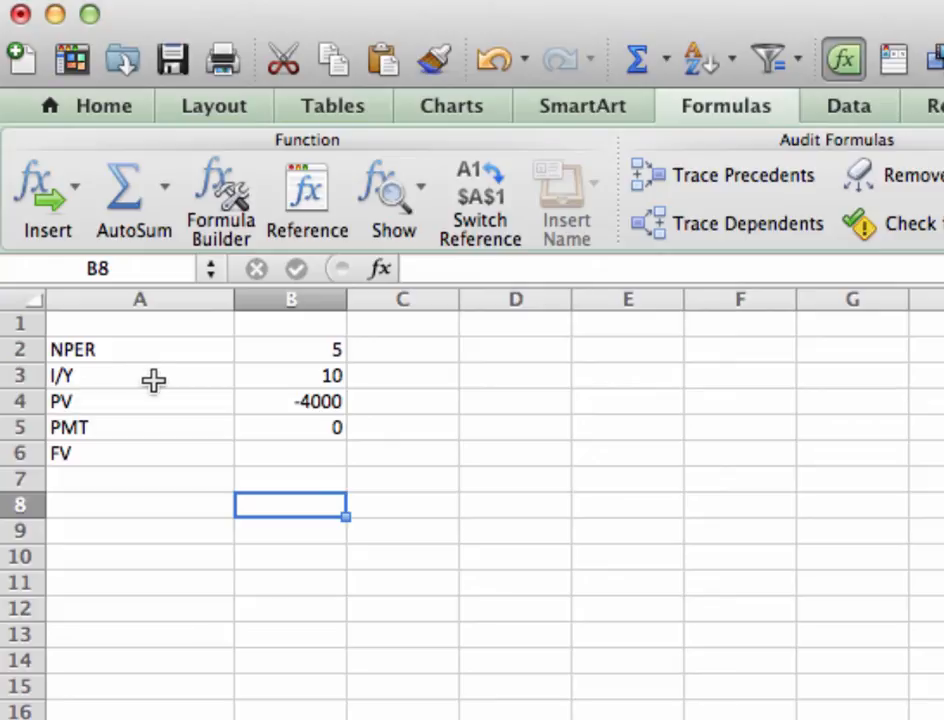
mouse_move(278, 358)
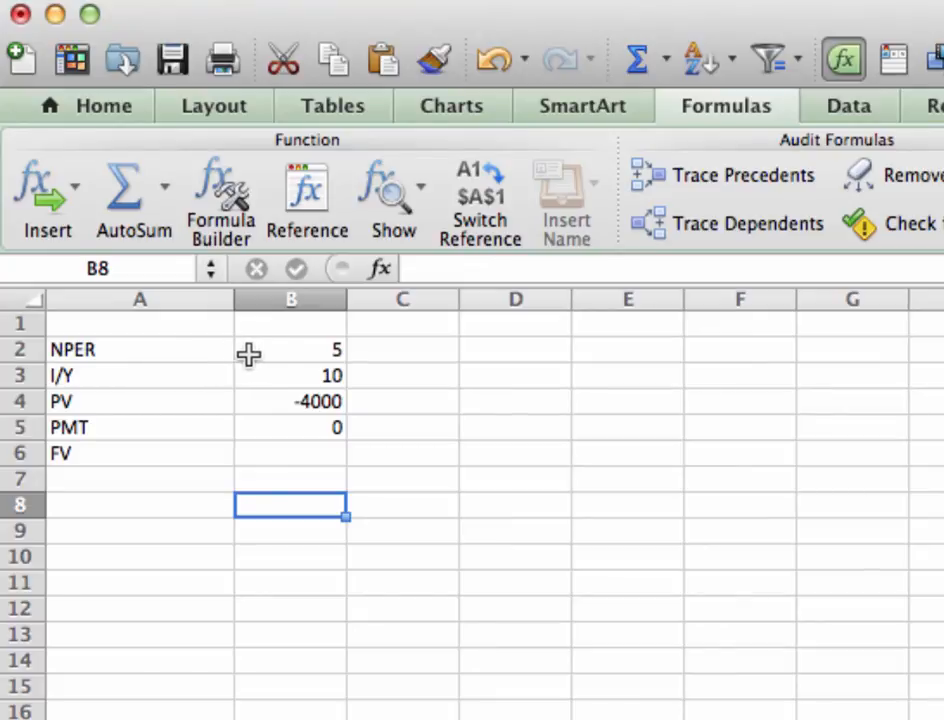
mouse_move(306, 353)
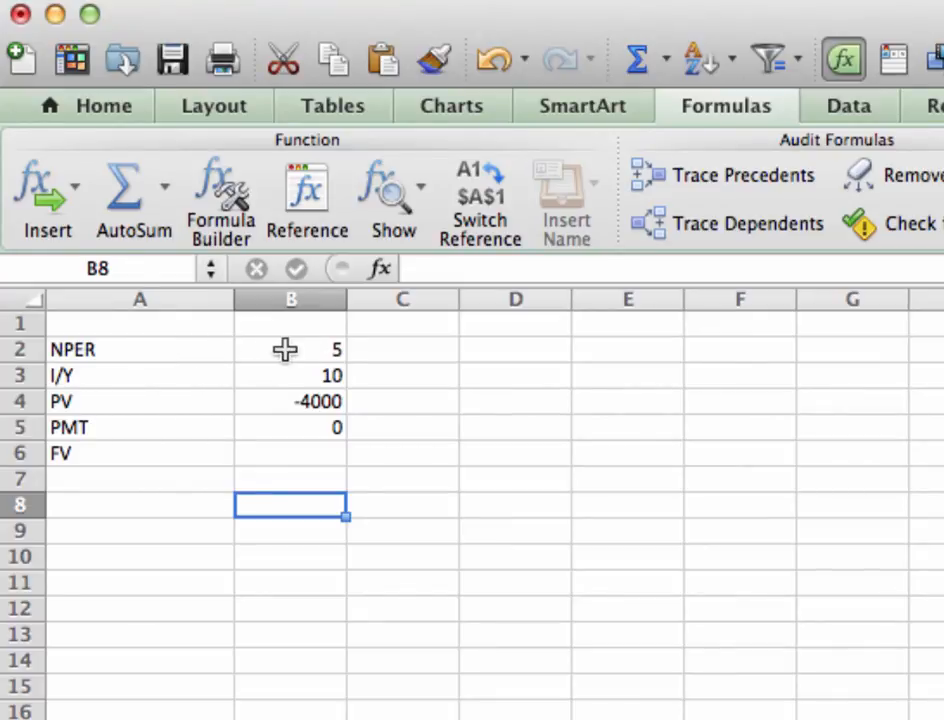
mouse_move(162, 372)
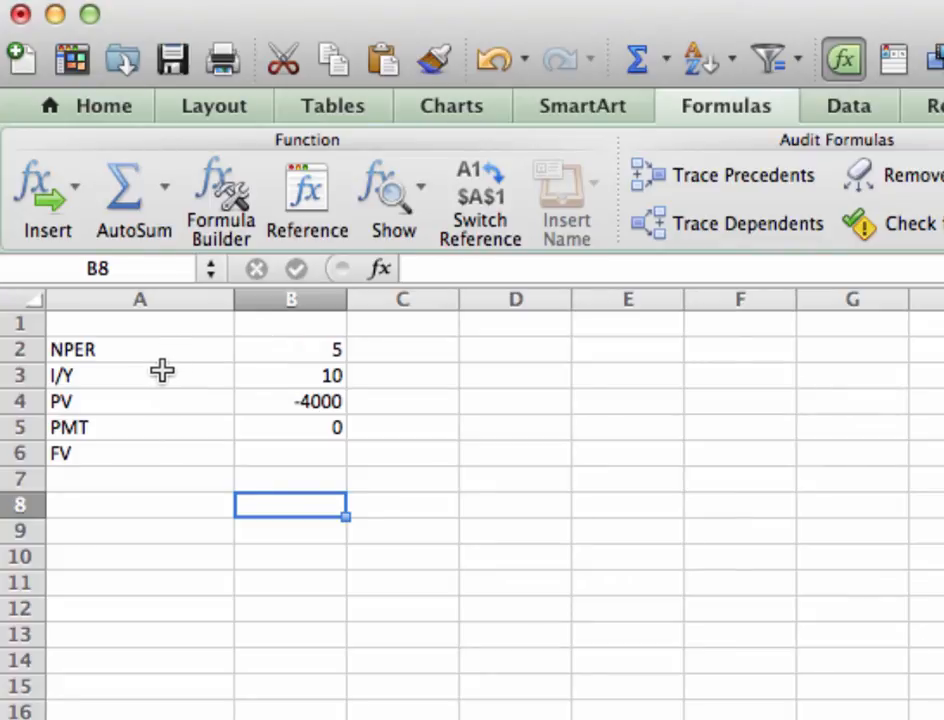
mouse_move(101, 378)
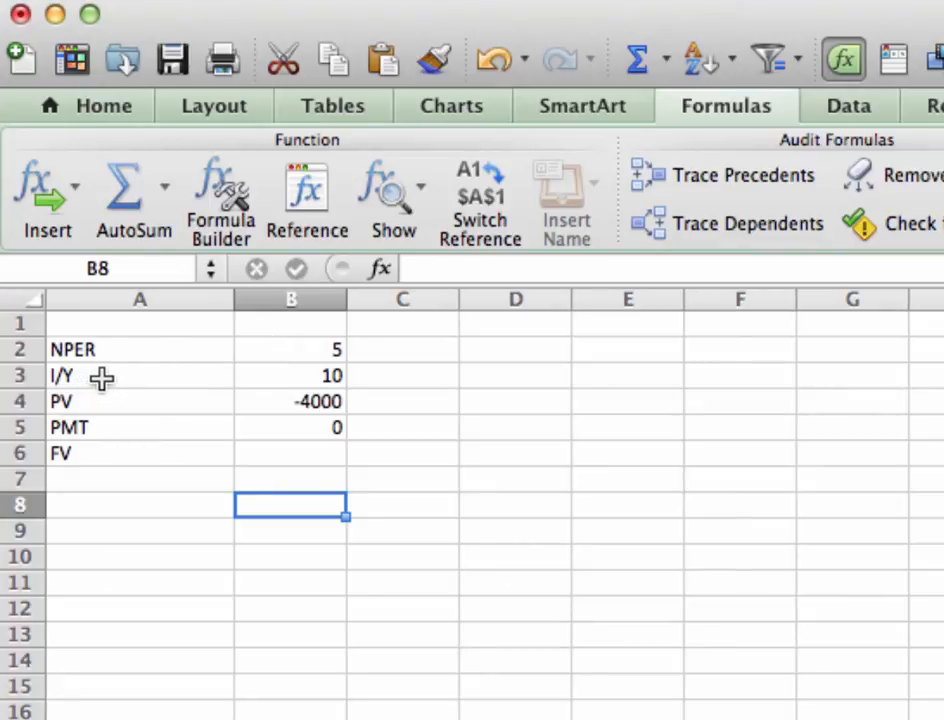
mouse_move(62, 385)
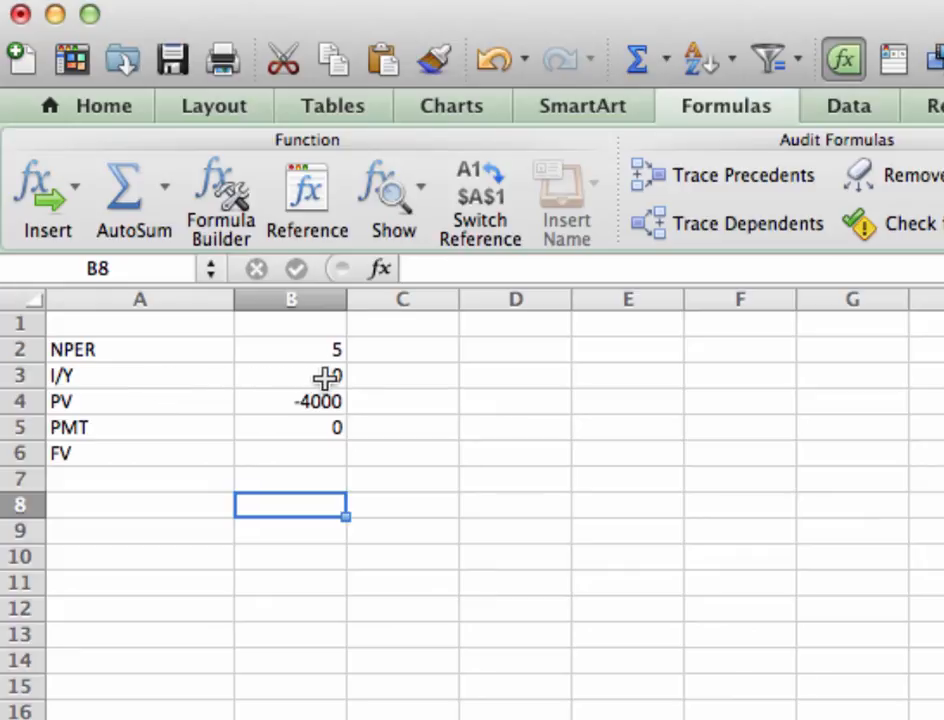
Re-enter the interest rate in B3 as 10% so it displays as a percentage
text(10)
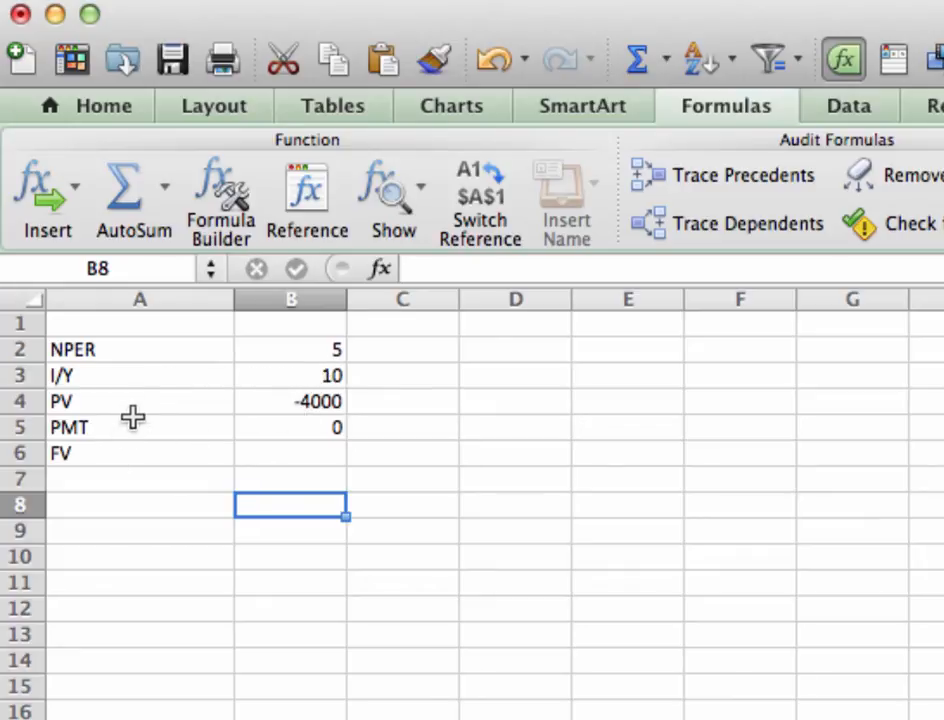
mouse_move(201, 408)
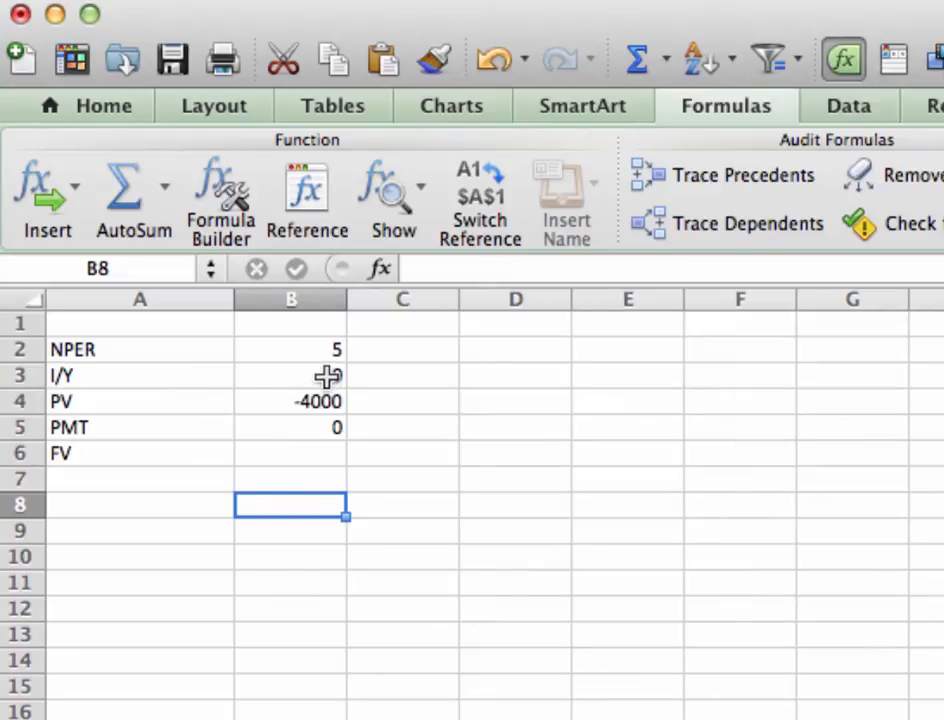
text(10%)
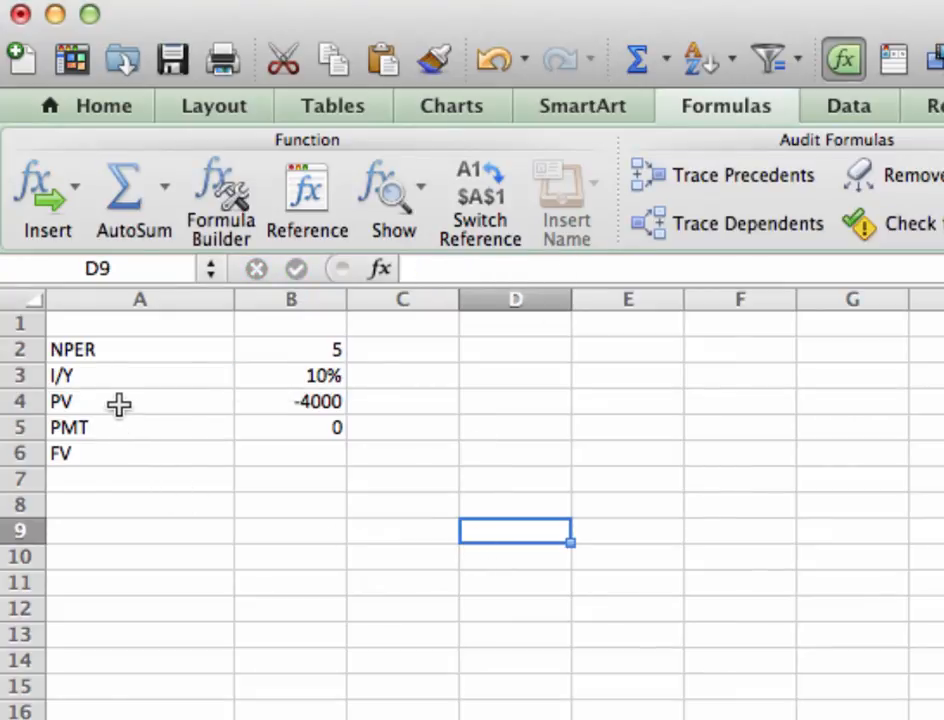
mouse_move(100, 401)
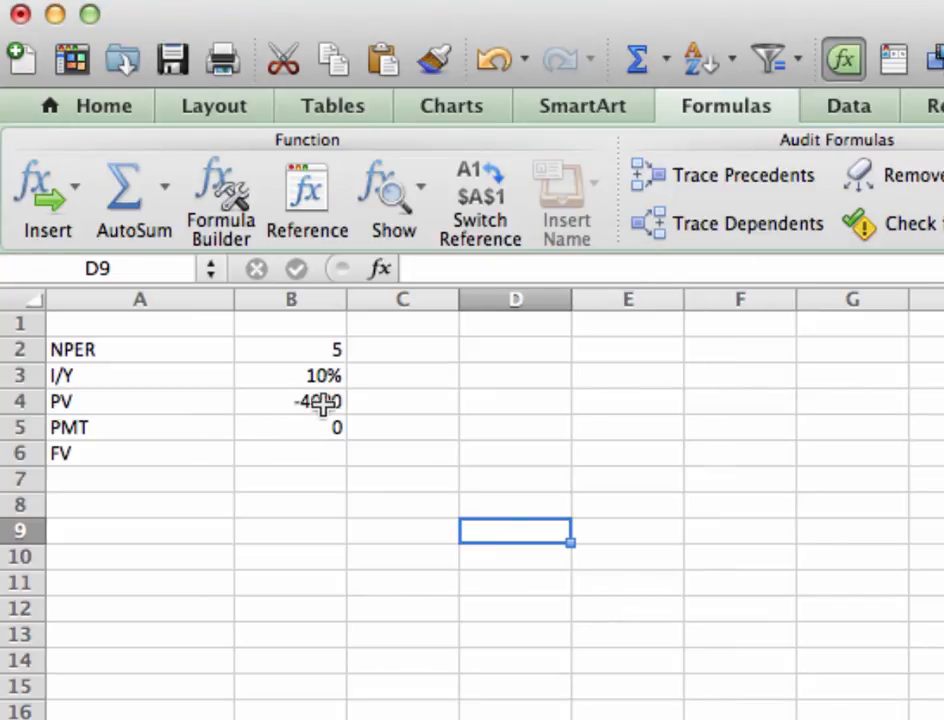
mouse_move(337, 418)
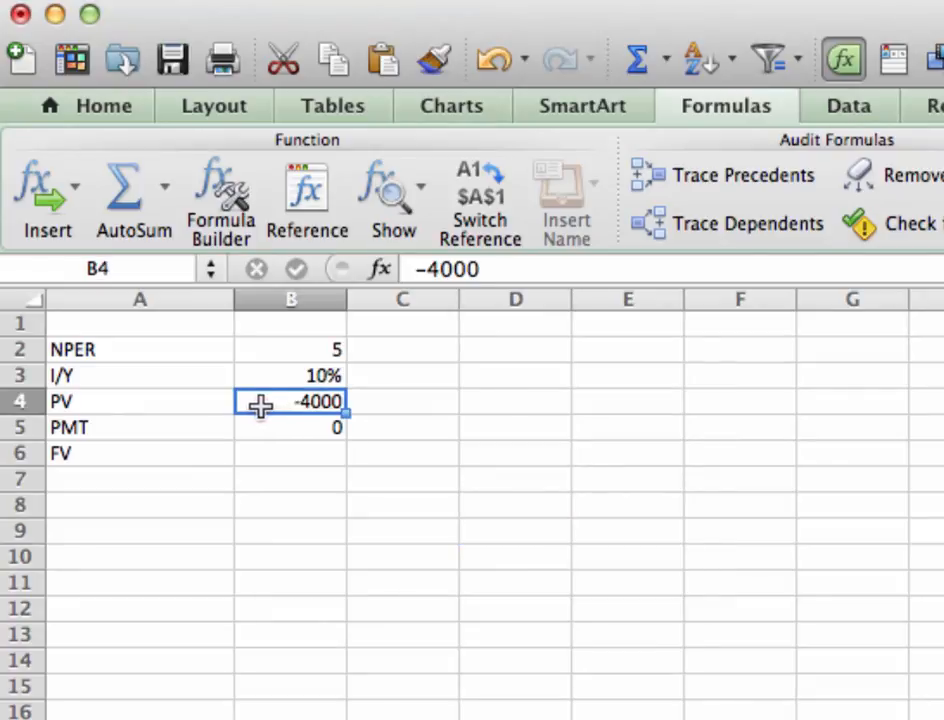
mouse_move(356, 542)
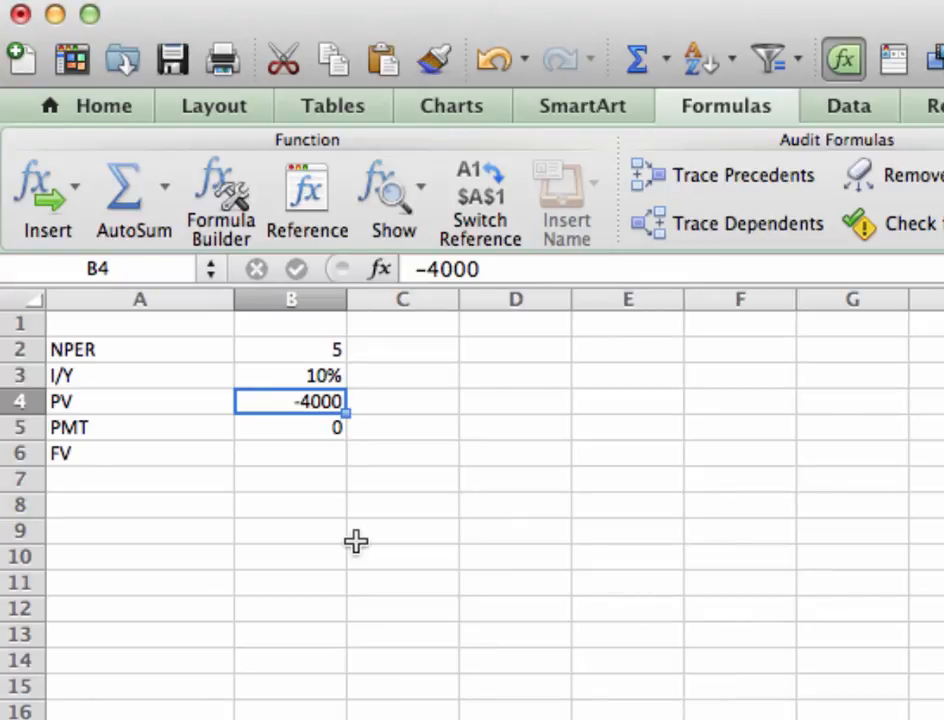
mouse_move(263, 407)
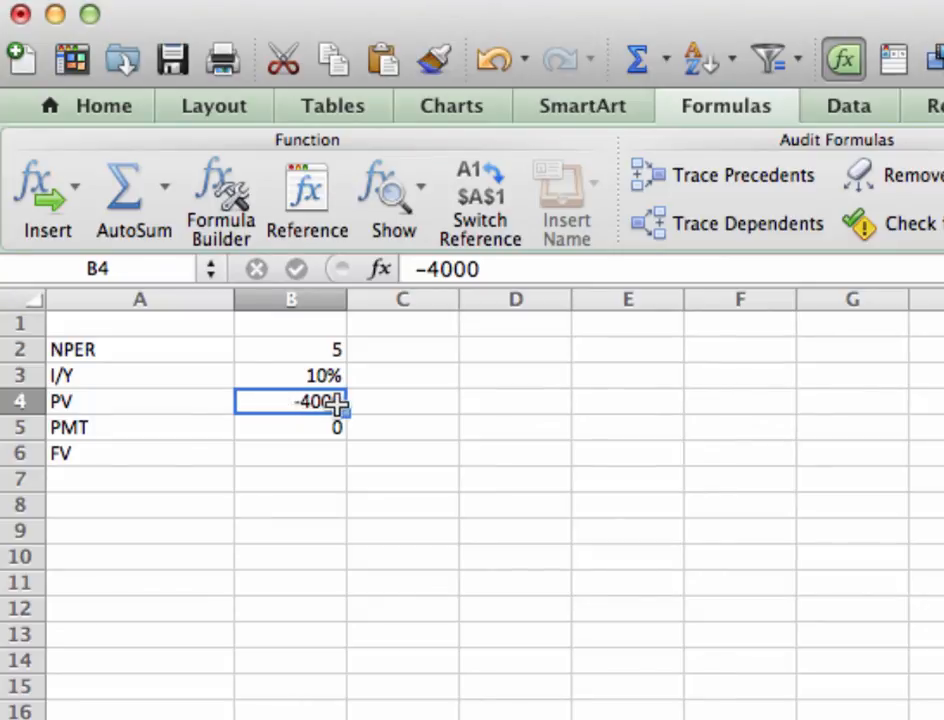
mouse_move(231, 488)
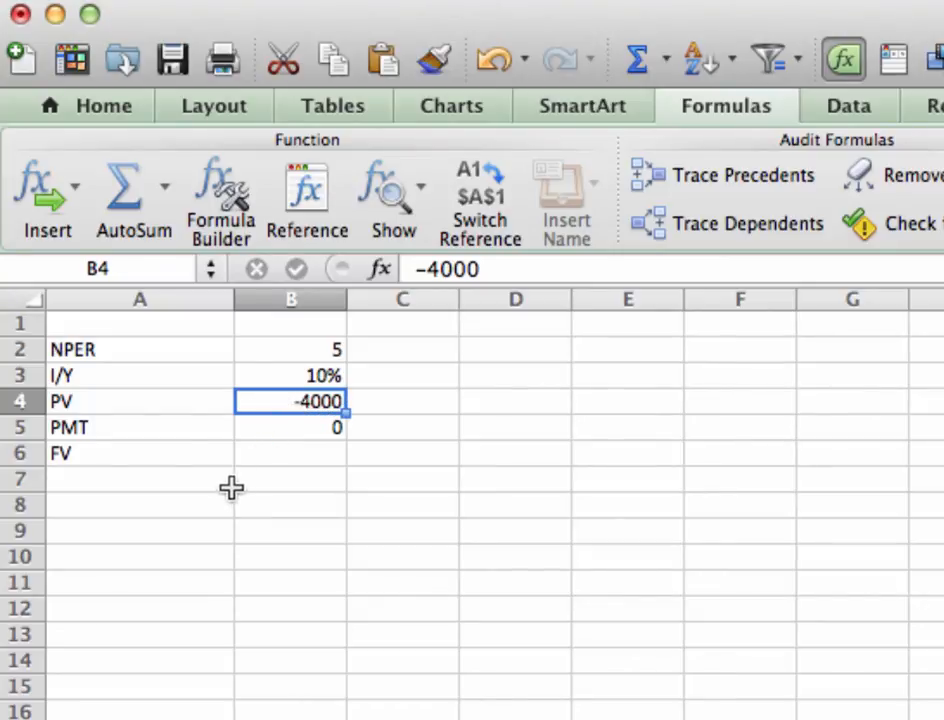
mouse_move(287, 357)
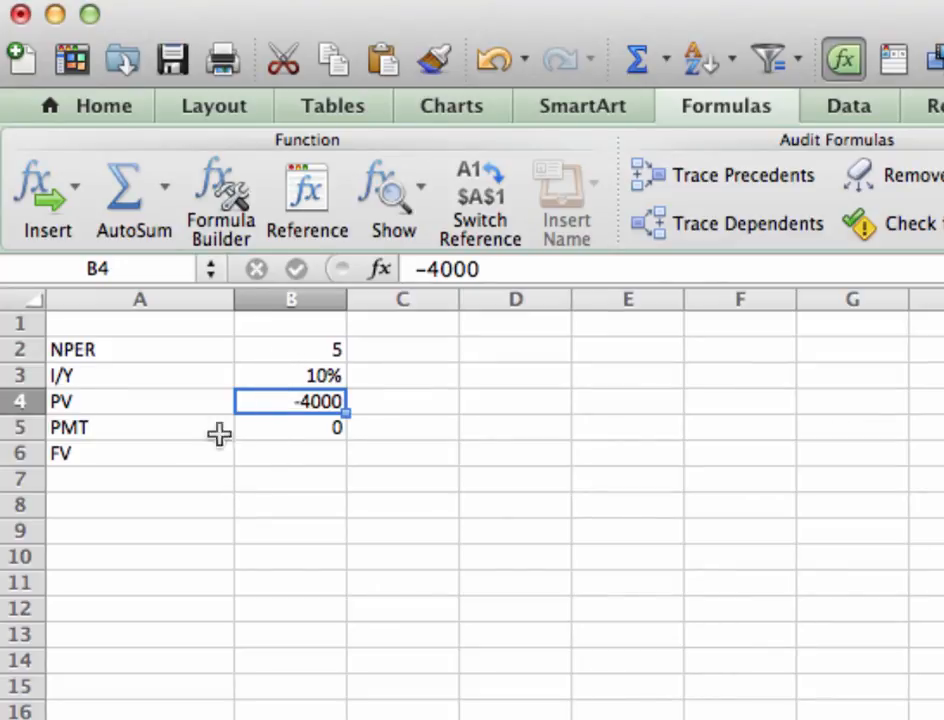
click(291, 452)
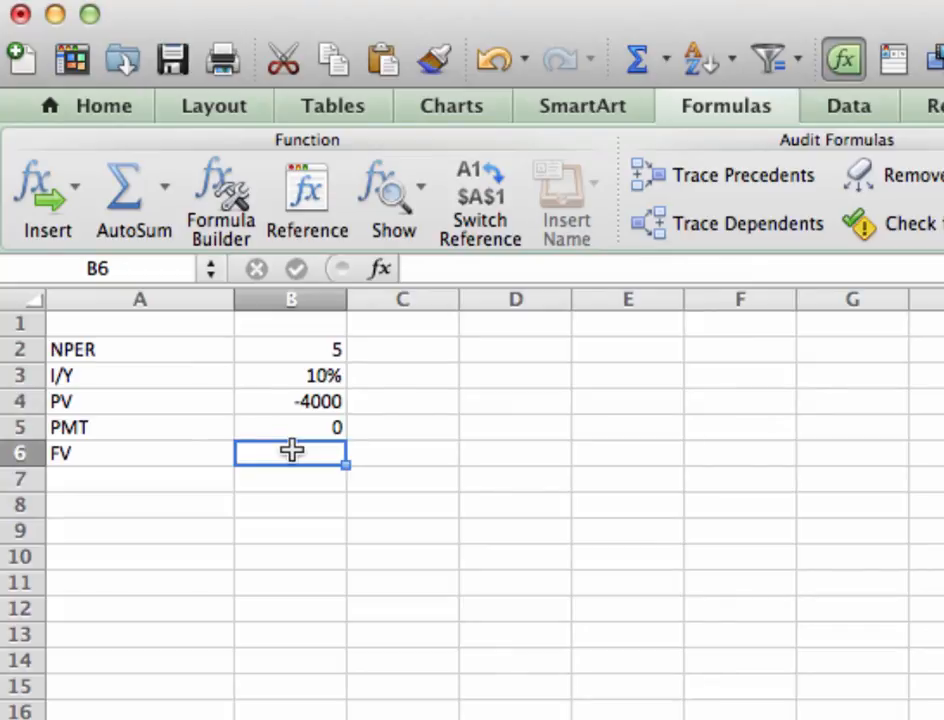
mouse_move(170, 440)
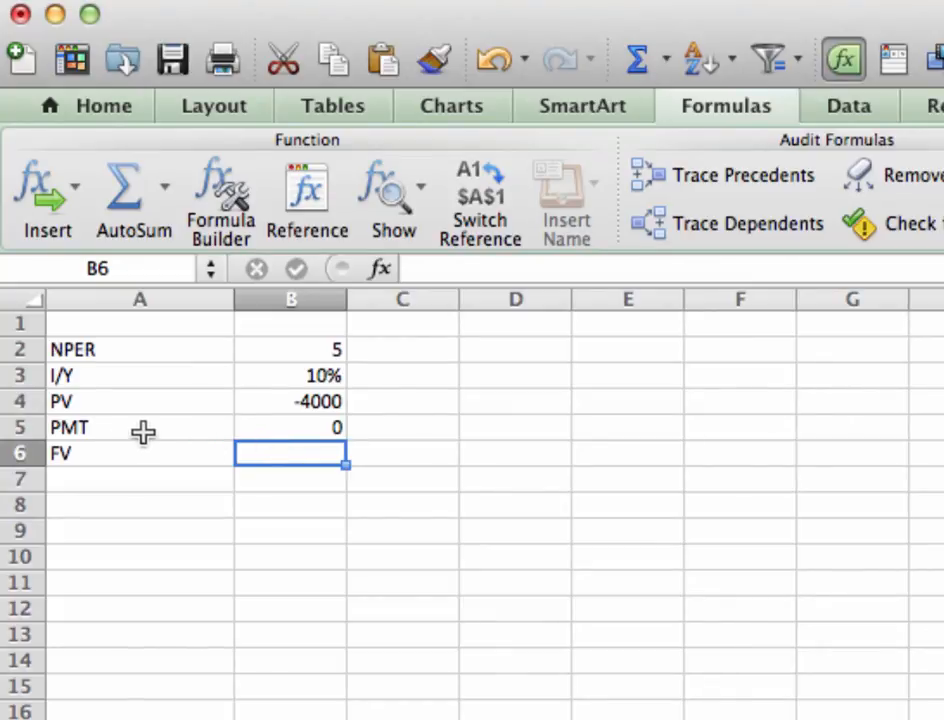
click(140, 427)
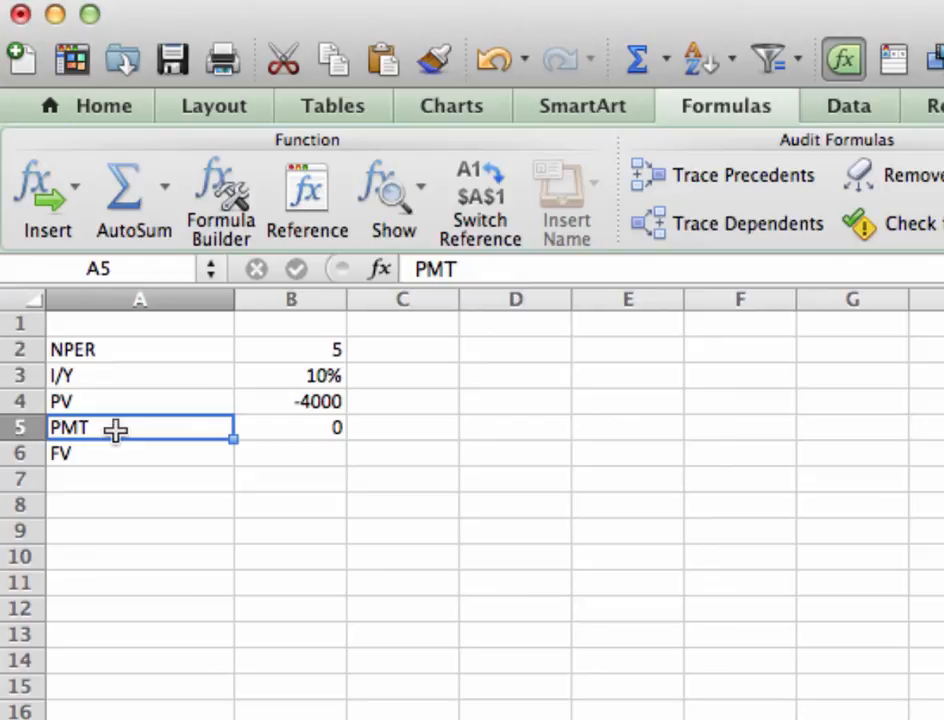
mouse_move(119, 348)
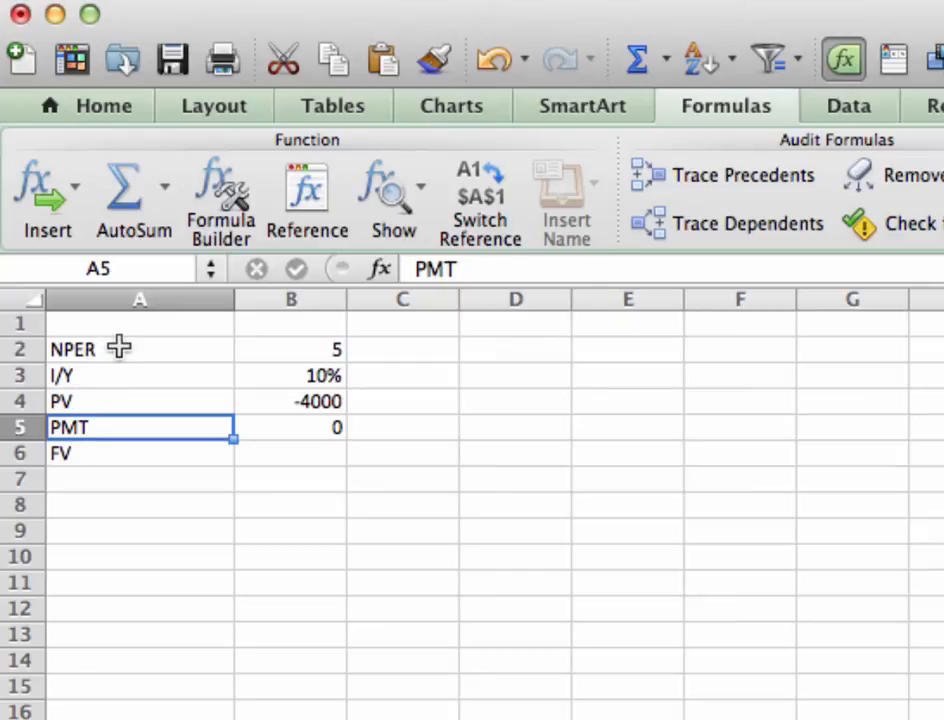
mouse_move(180, 350)
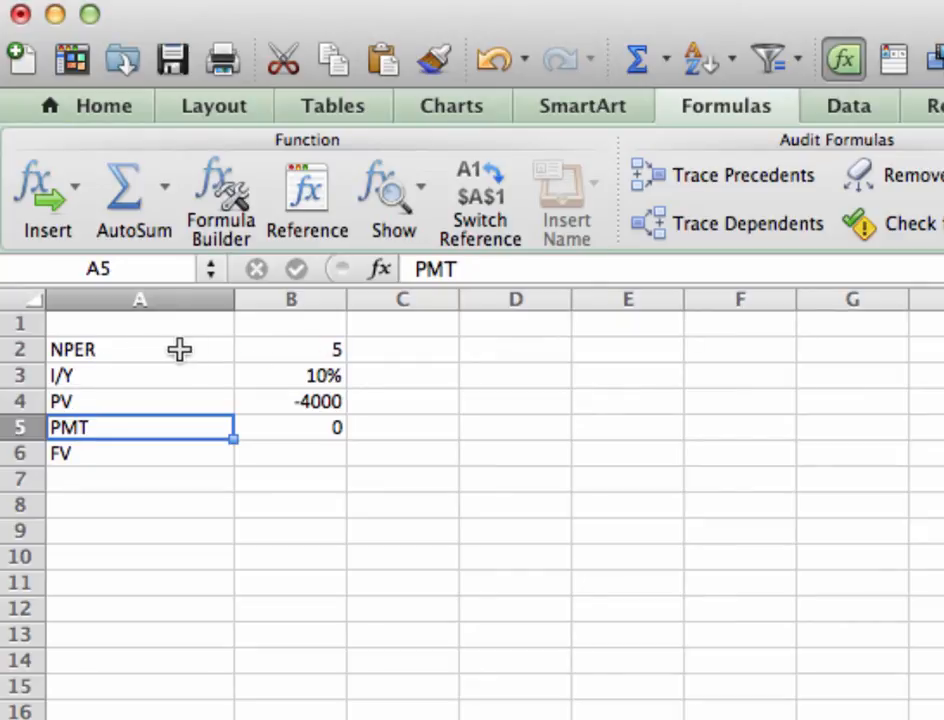
mouse_move(143, 351)
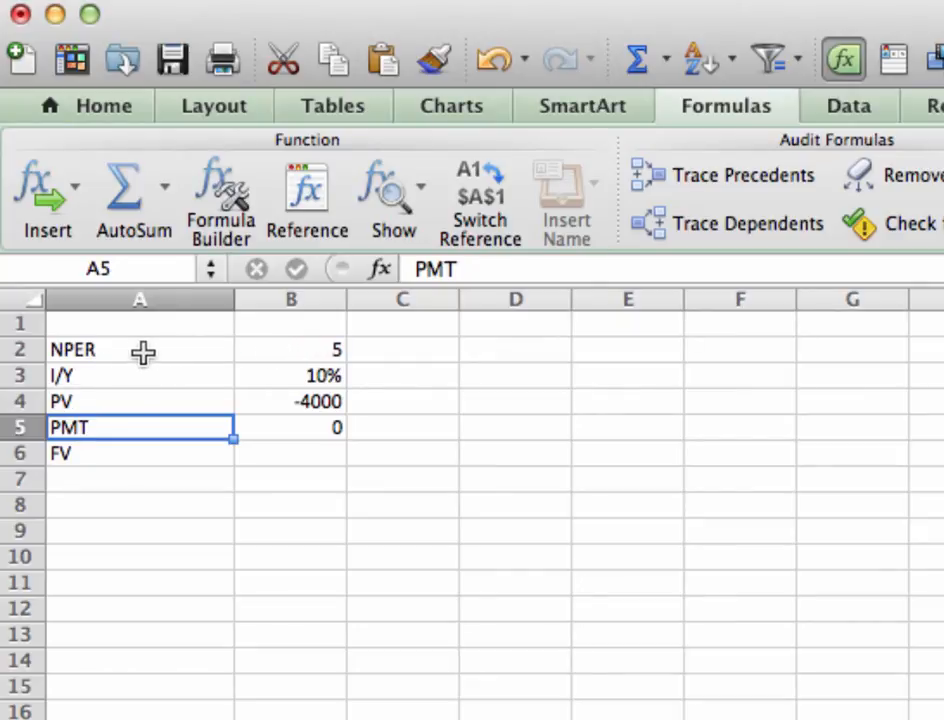
mouse_move(310, 427)
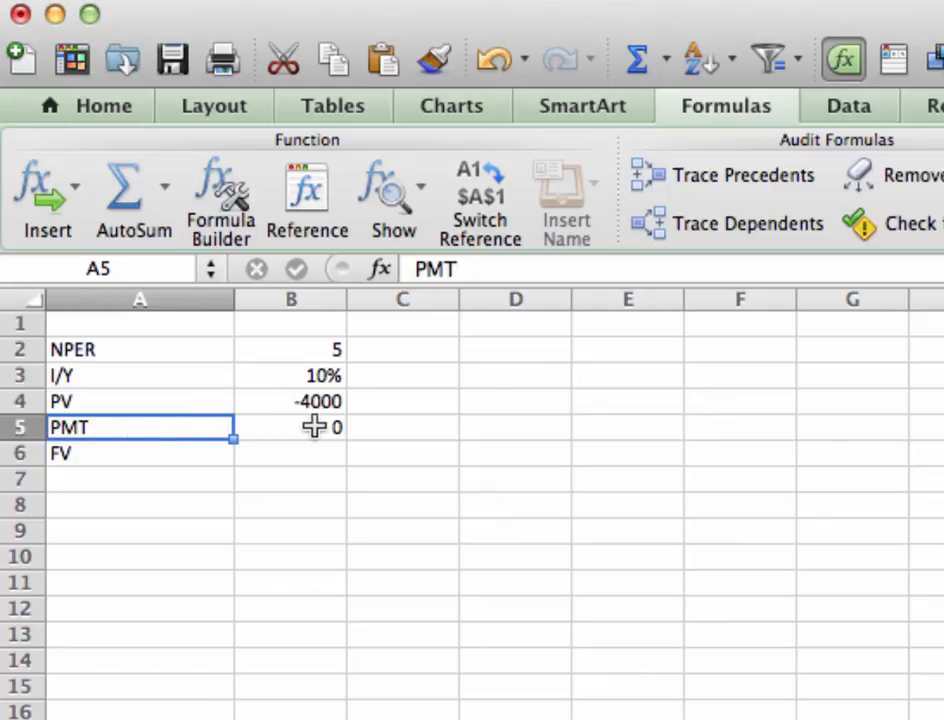
mouse_move(180, 427)
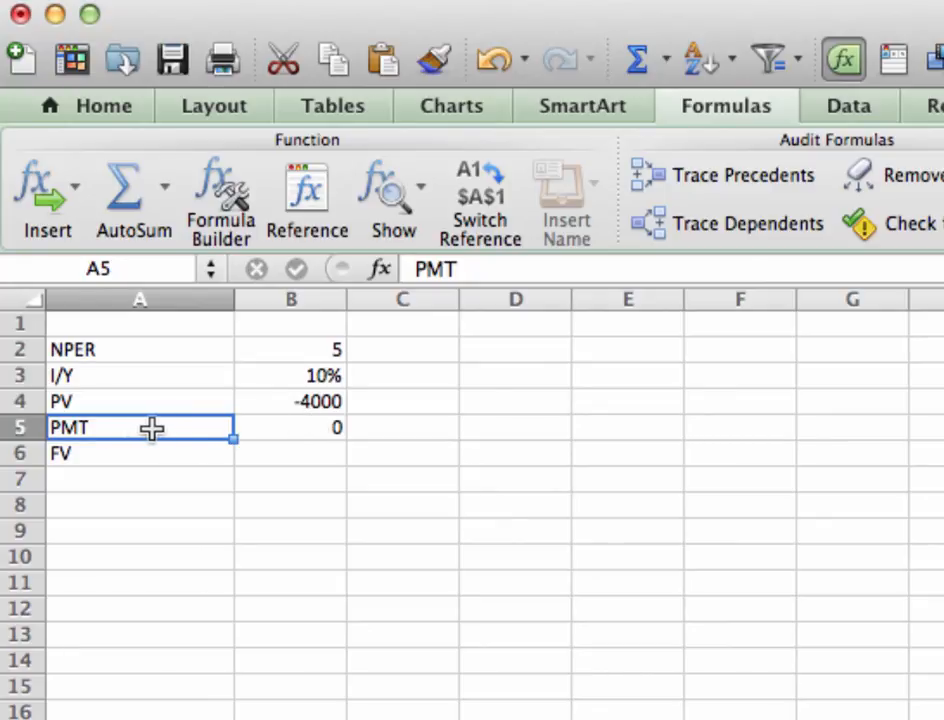
mouse_move(123, 427)
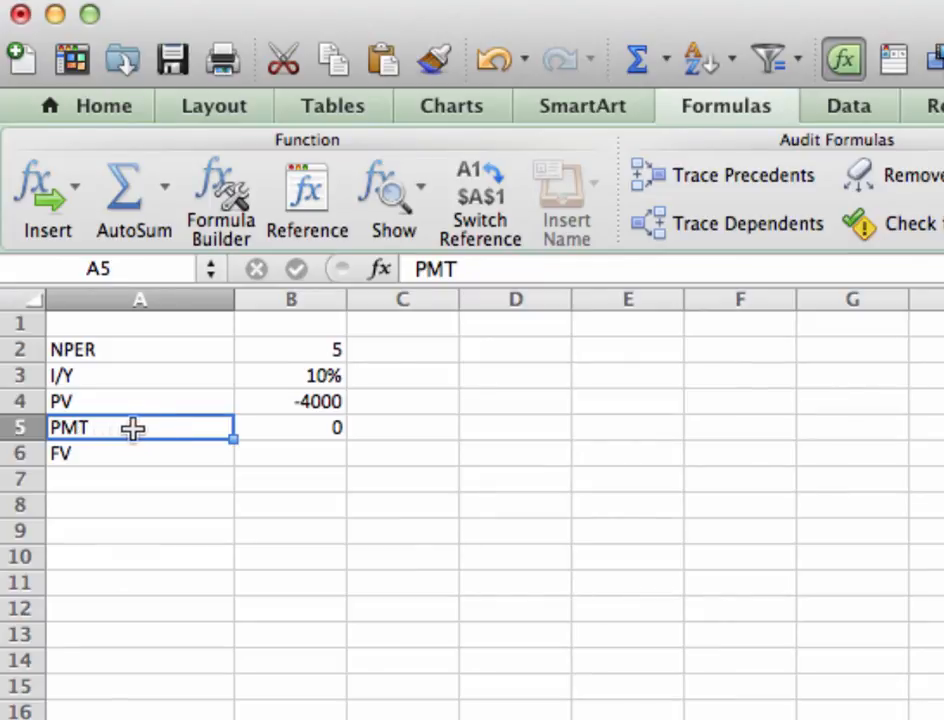
mouse_move(133, 430)
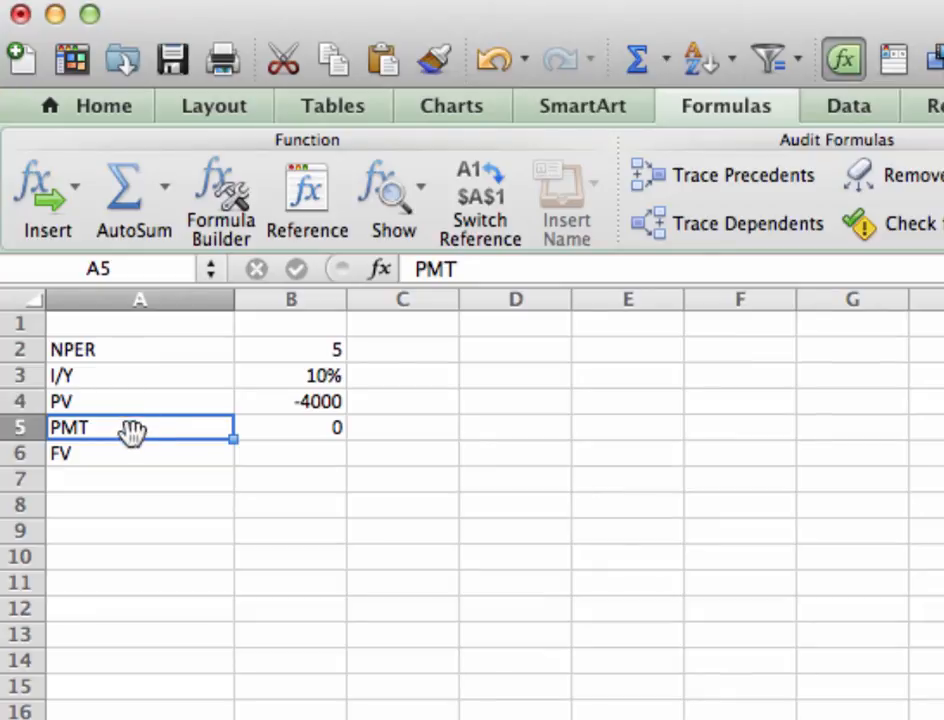
mouse_move(133, 437)
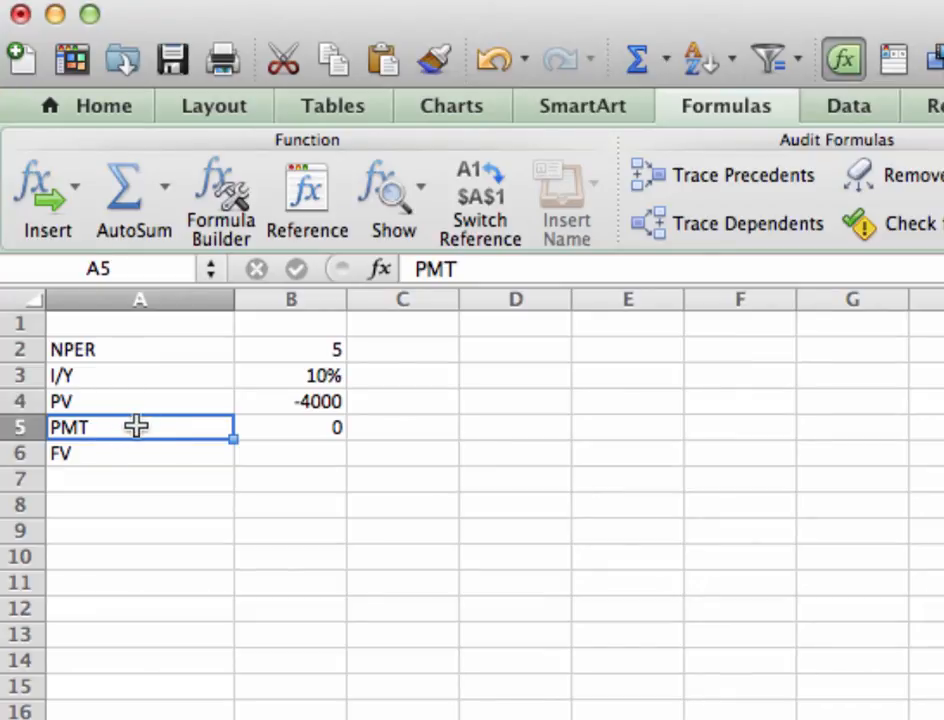
mouse_move(141, 458)
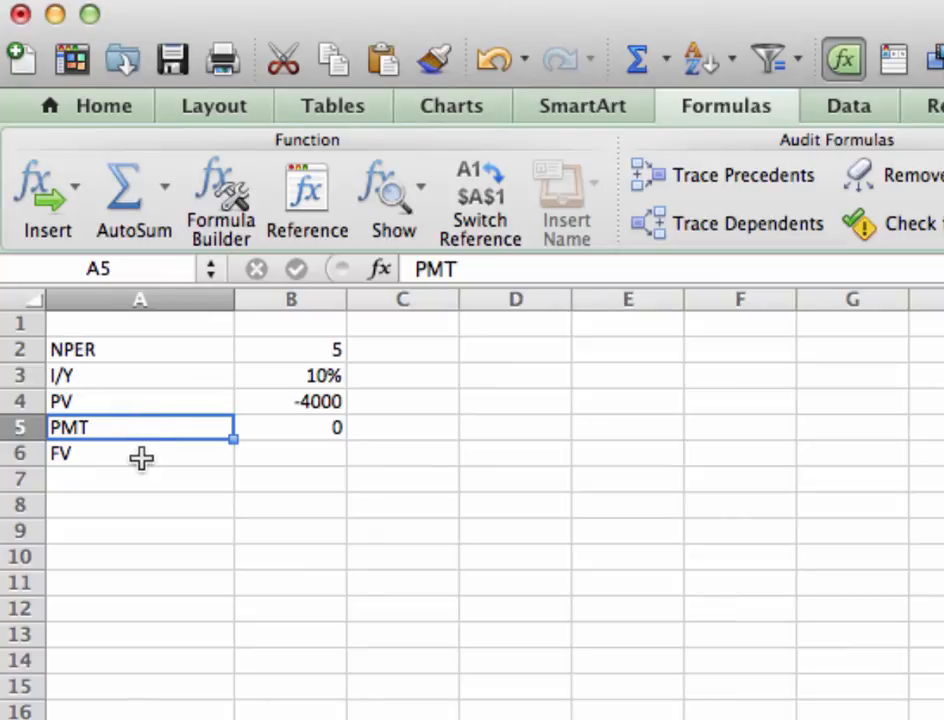
click(291, 453)
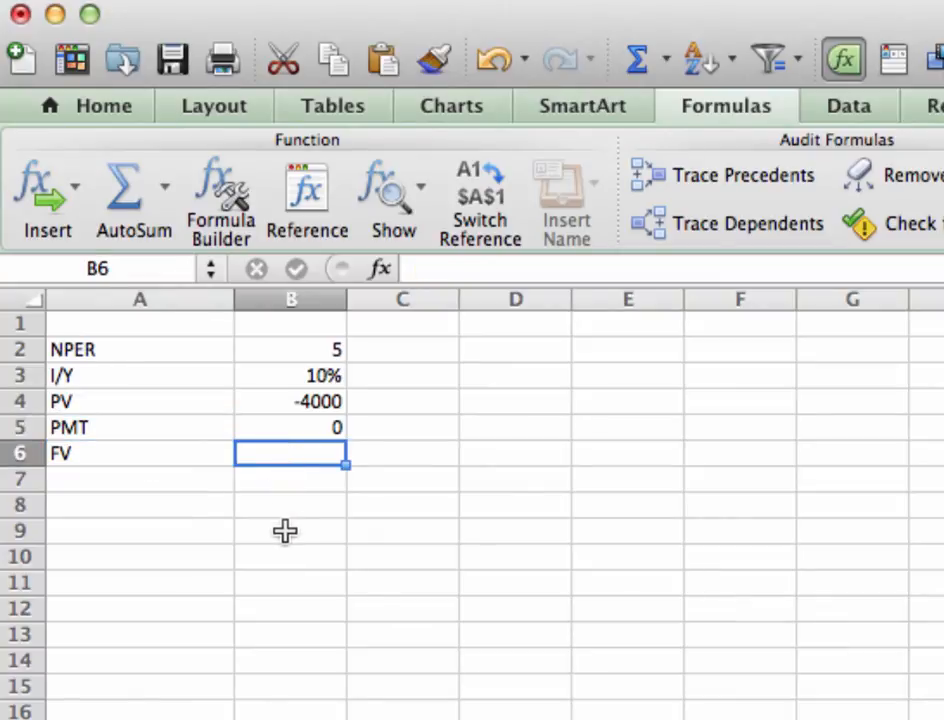
click(140, 453)
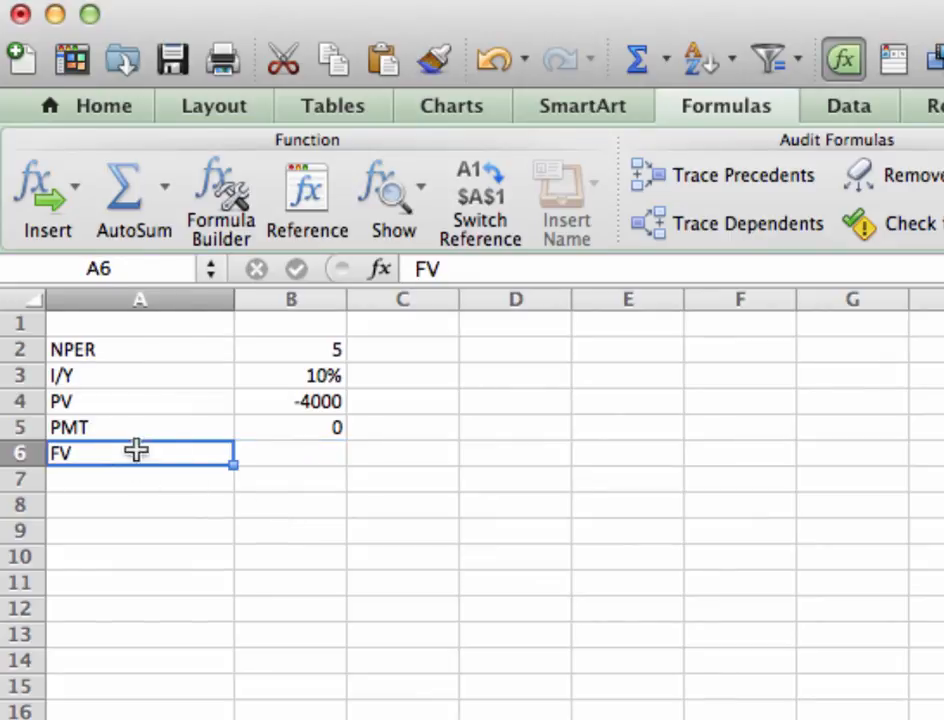
click(290, 453)
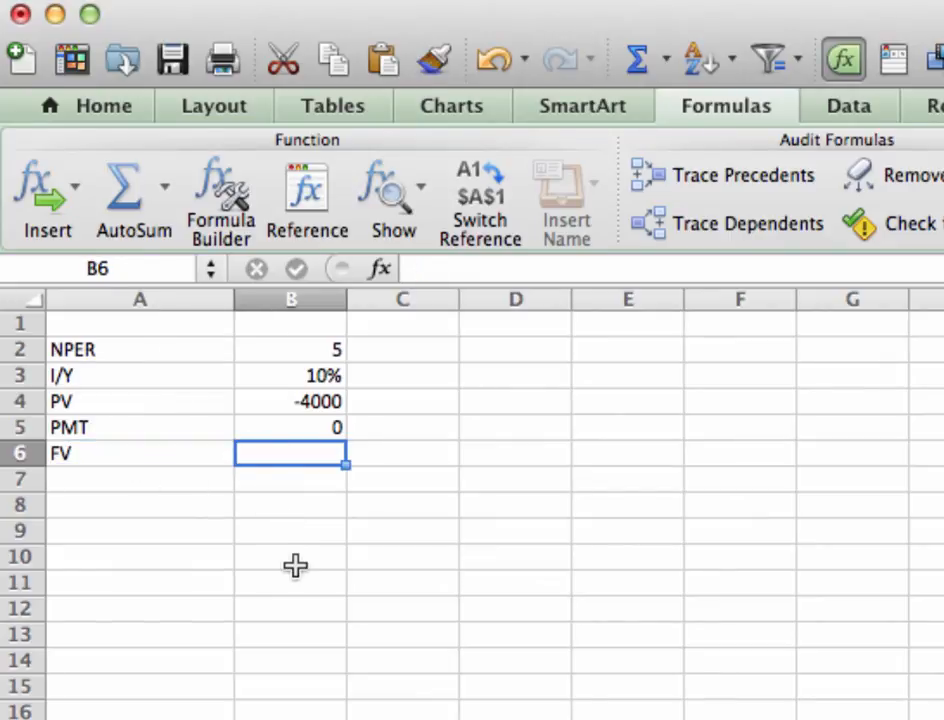
mouse_move(290, 452)
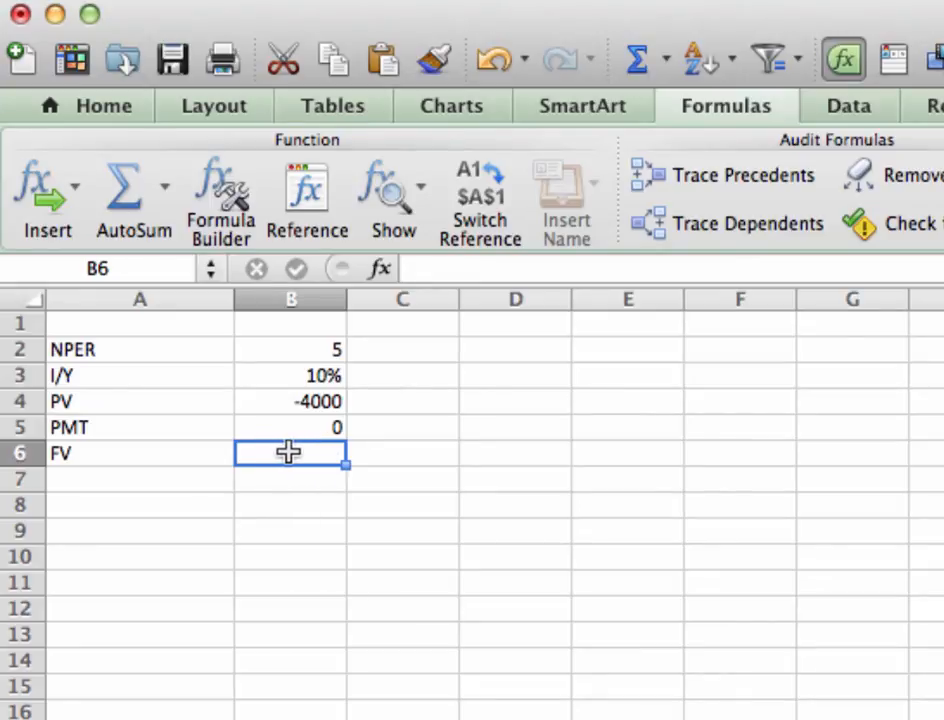
mouse_move(315, 350)
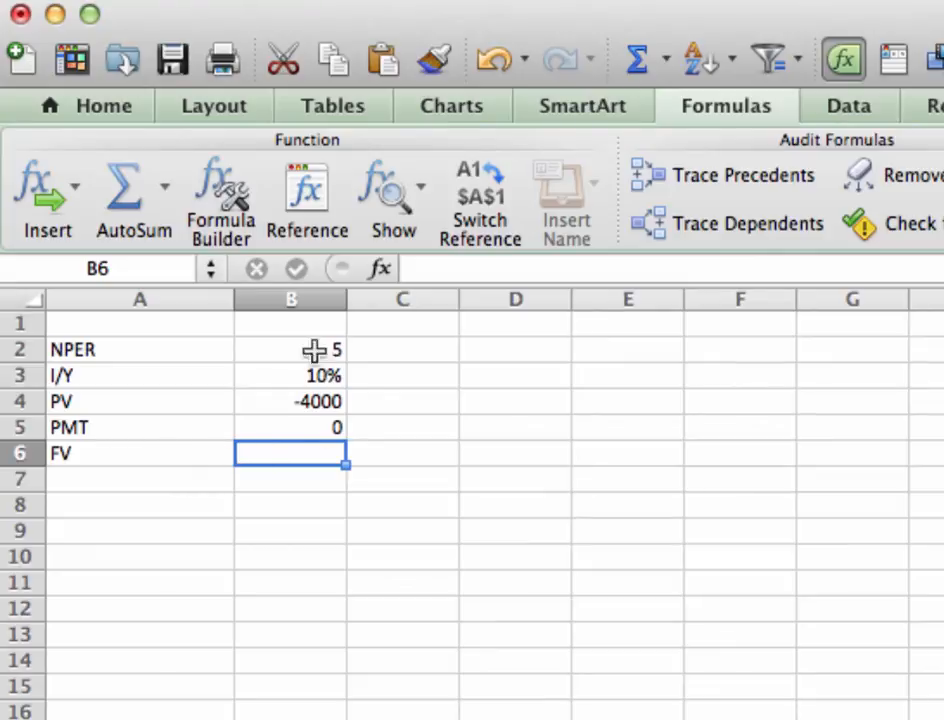
mouse_move(297, 497)
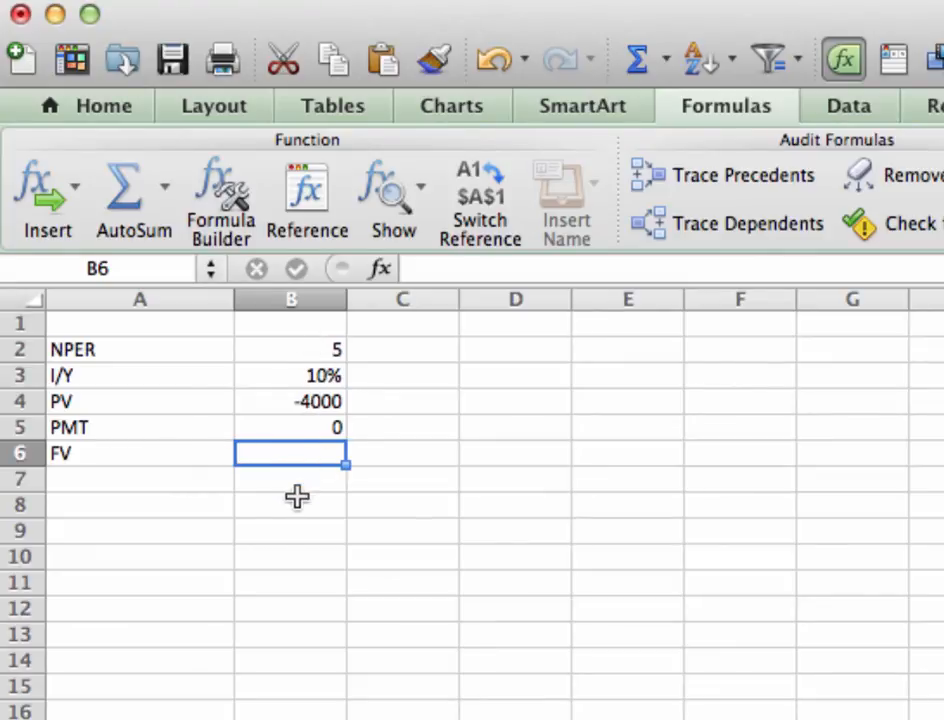
mouse_move(298, 507)
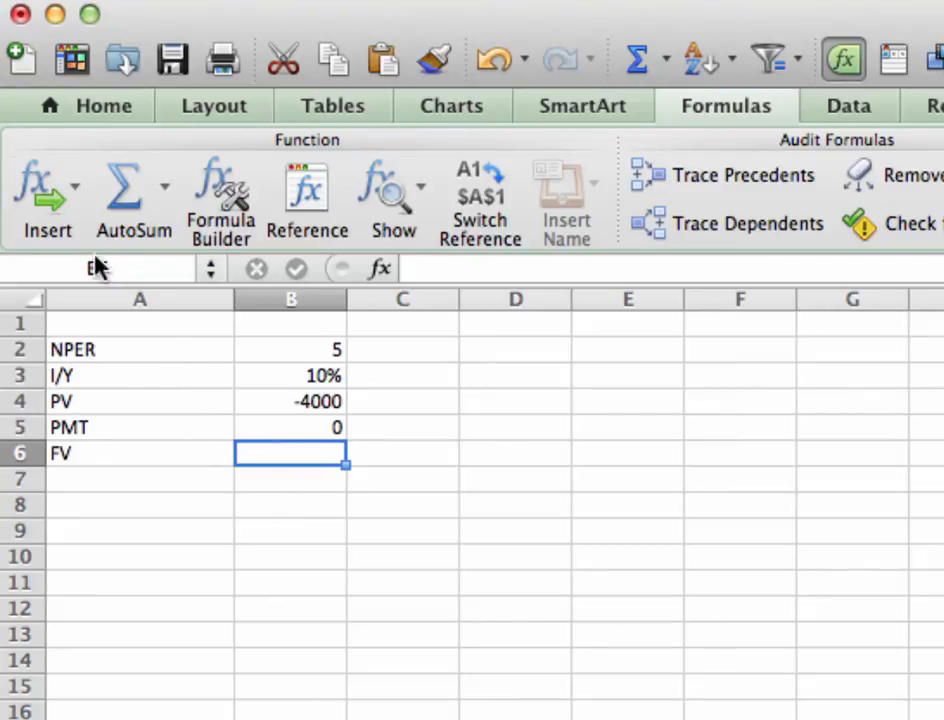
click(40, 185)
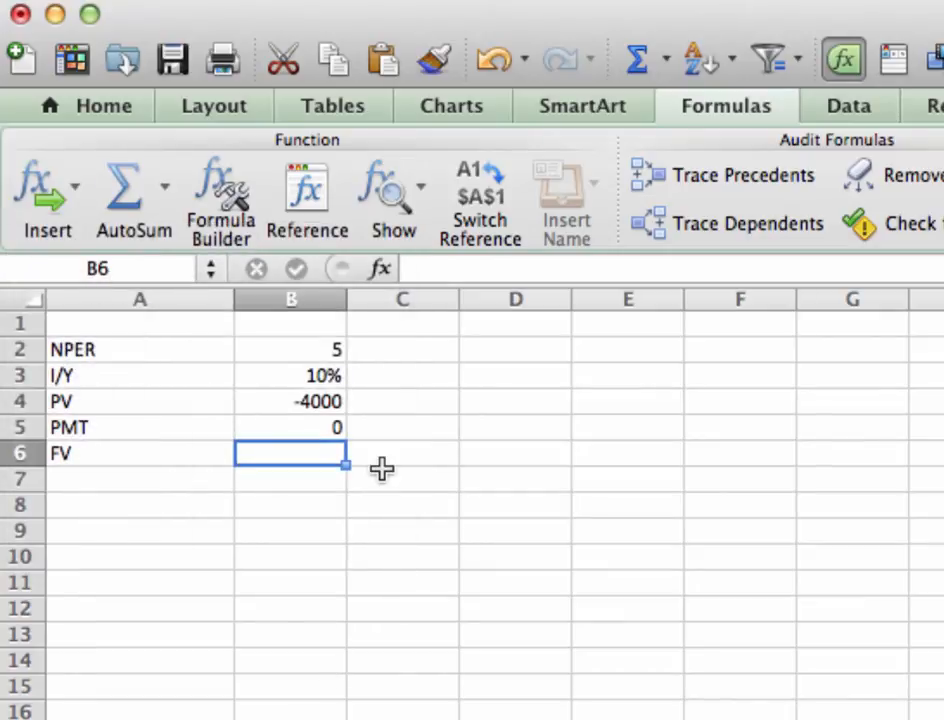
click(103, 106)
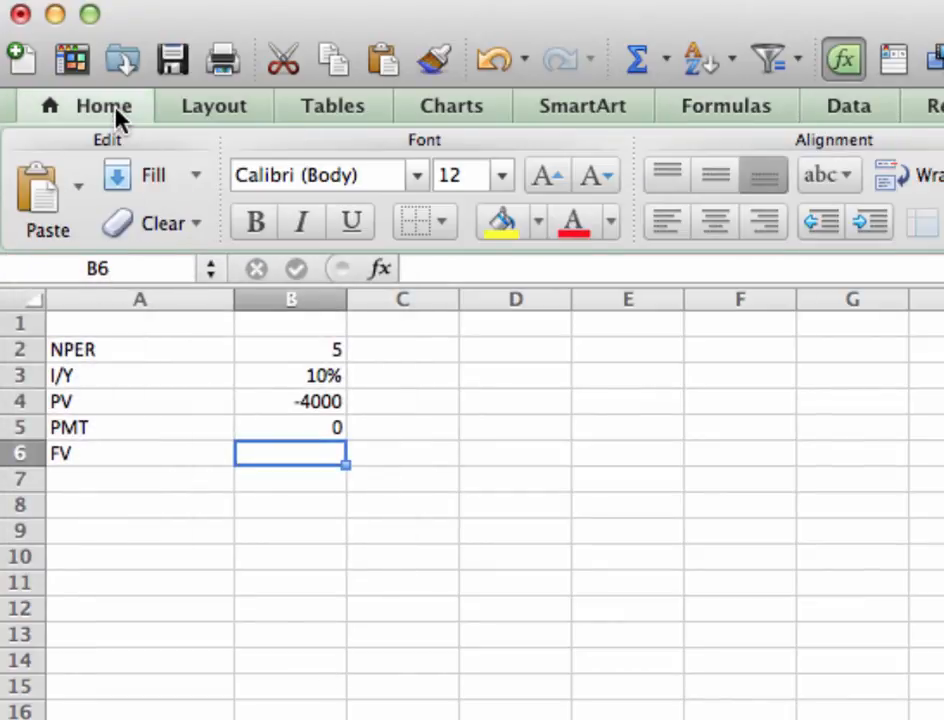
mouse_move(580, 113)
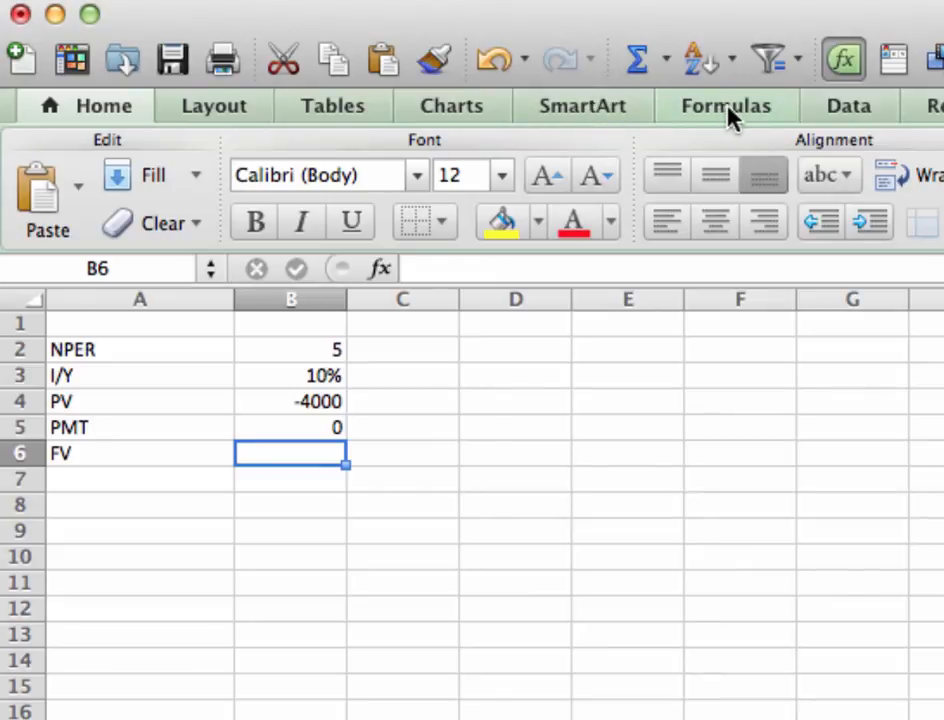
click(726, 106)
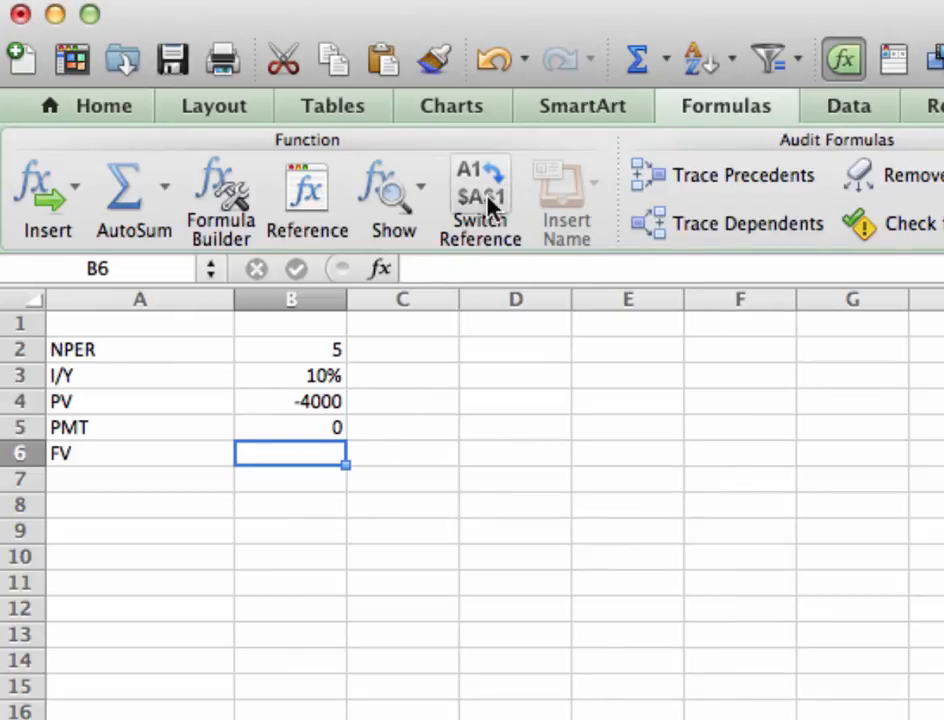
mouse_move(545, 300)
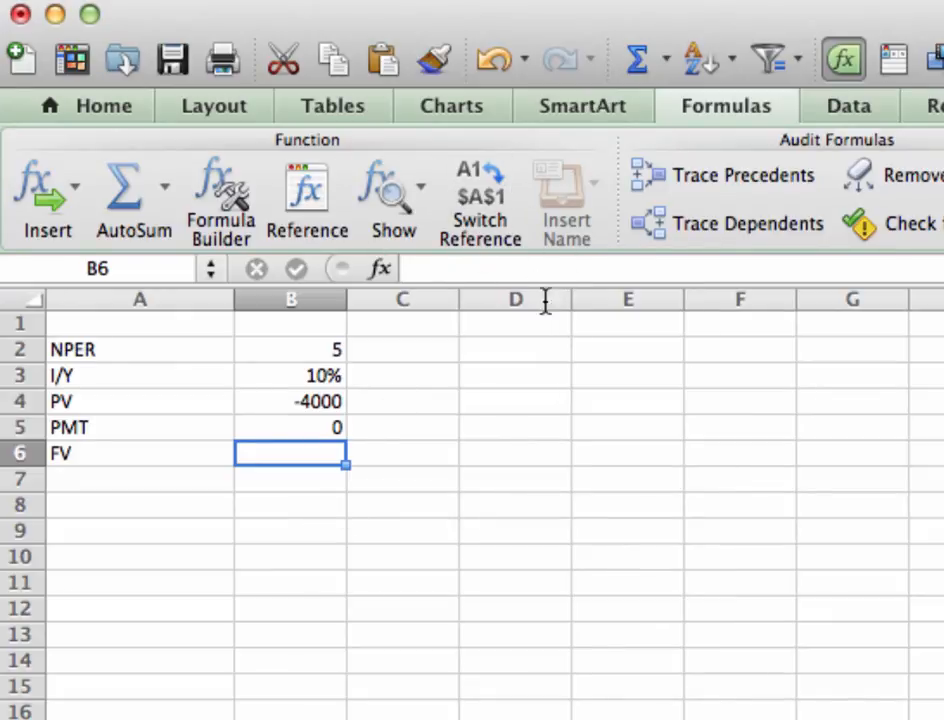
mouse_move(500, 380)
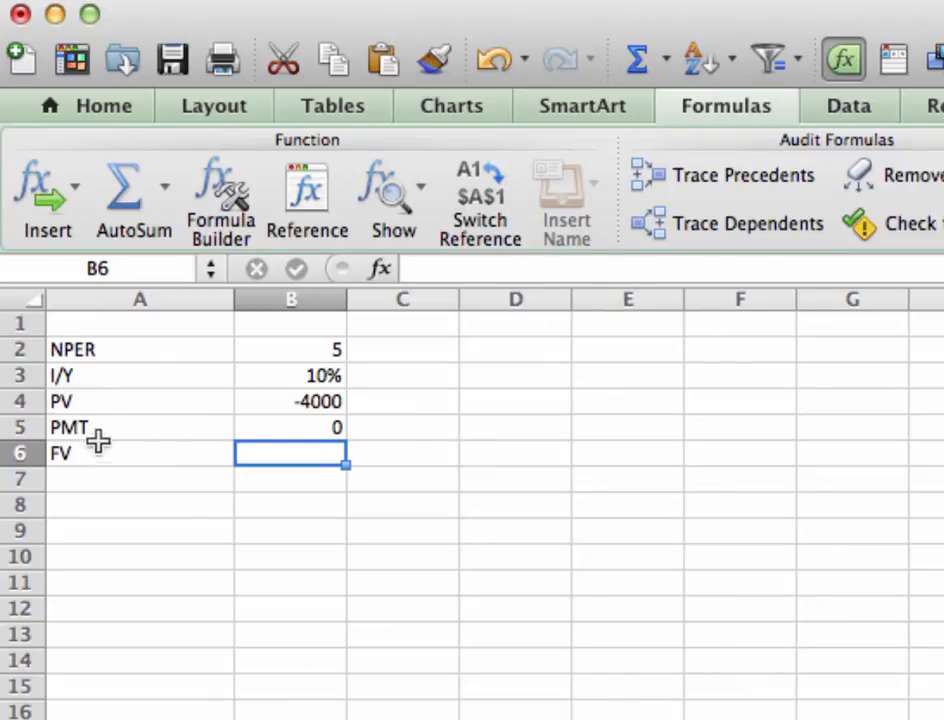
mouse_move(71, 283)
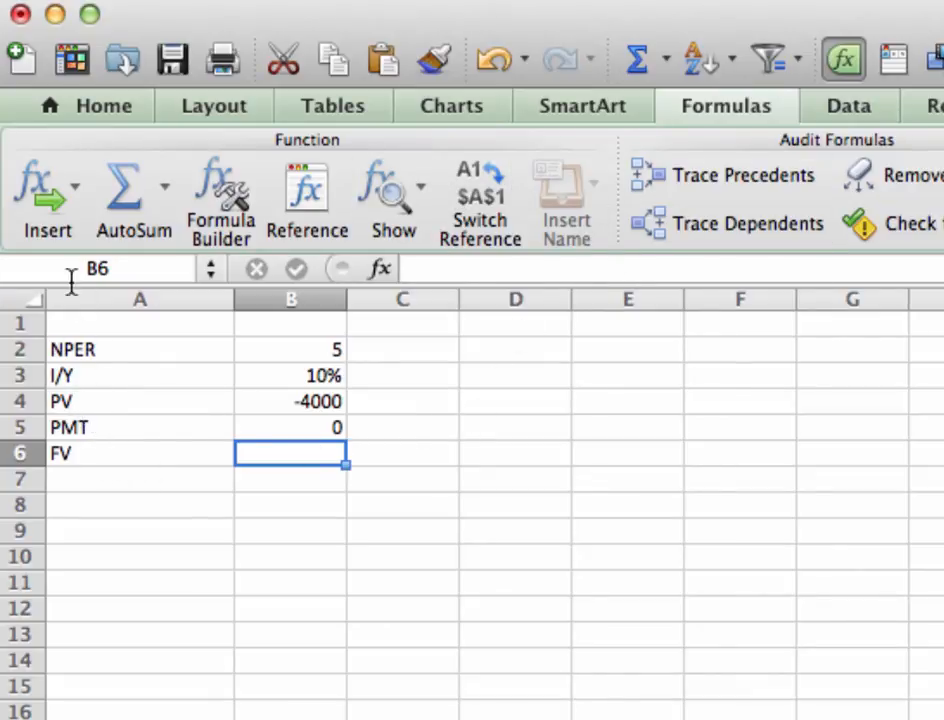
mouse_move(48, 185)
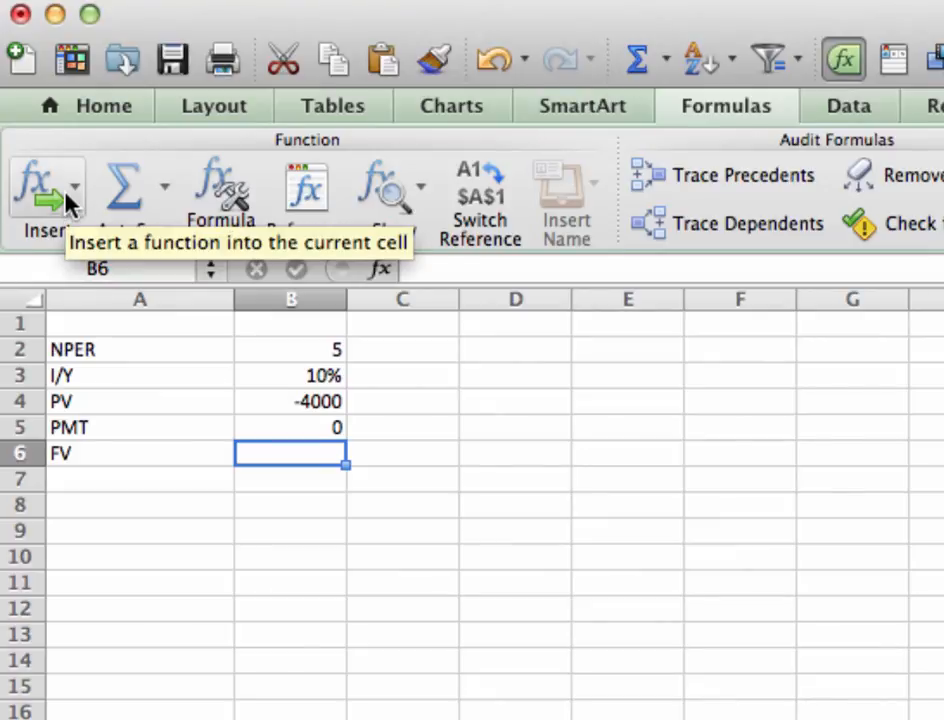
Insert an empty =FV() function into B6 from the Financial function category
click(70, 188)
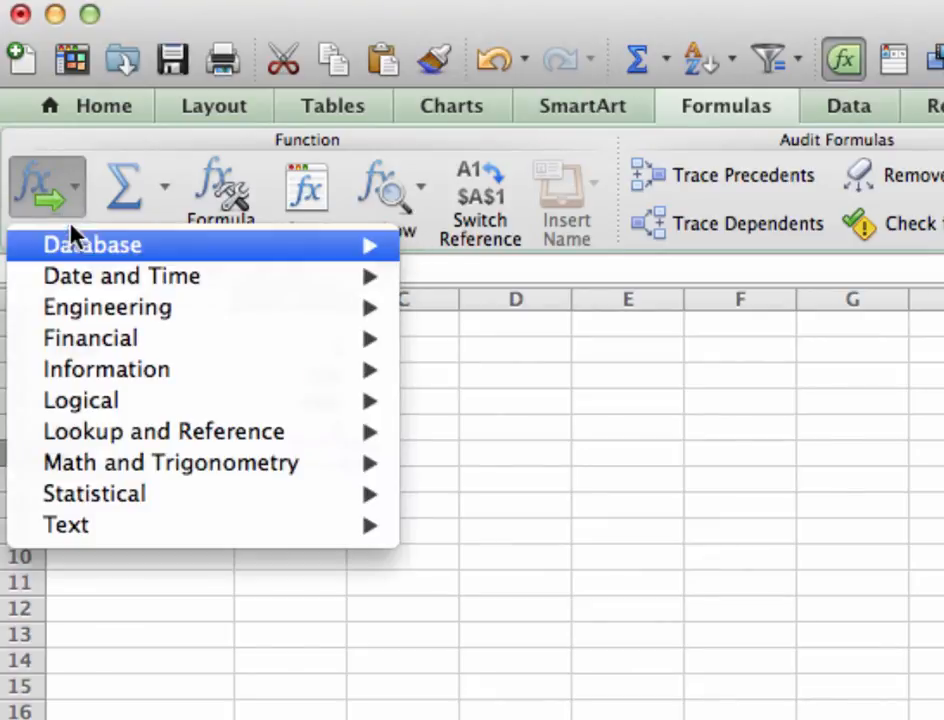
mouse_move(89, 338)
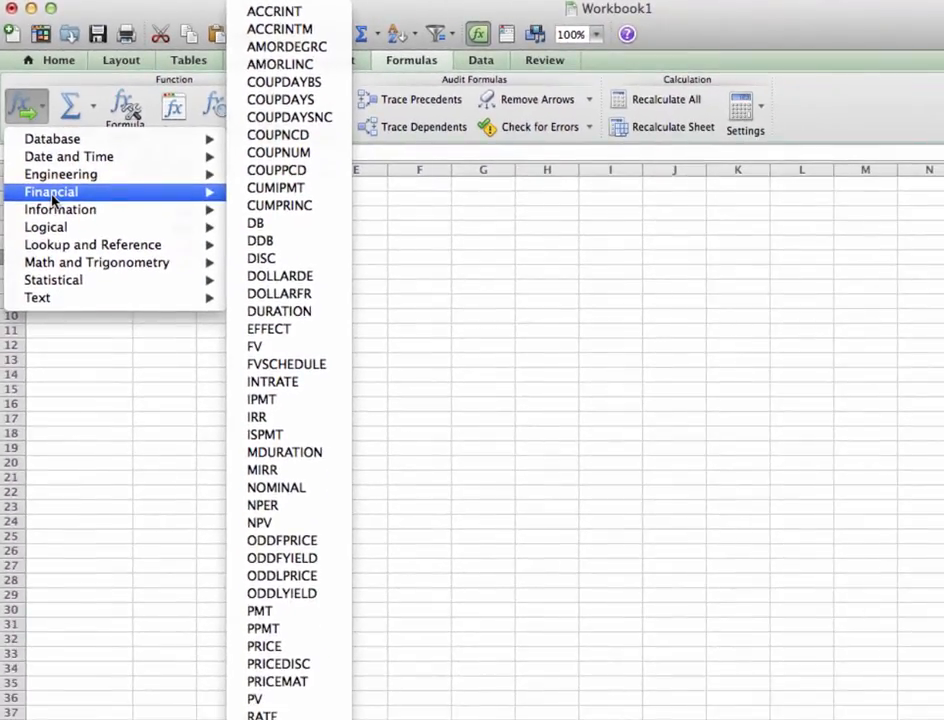
mouse_move(222, 197)
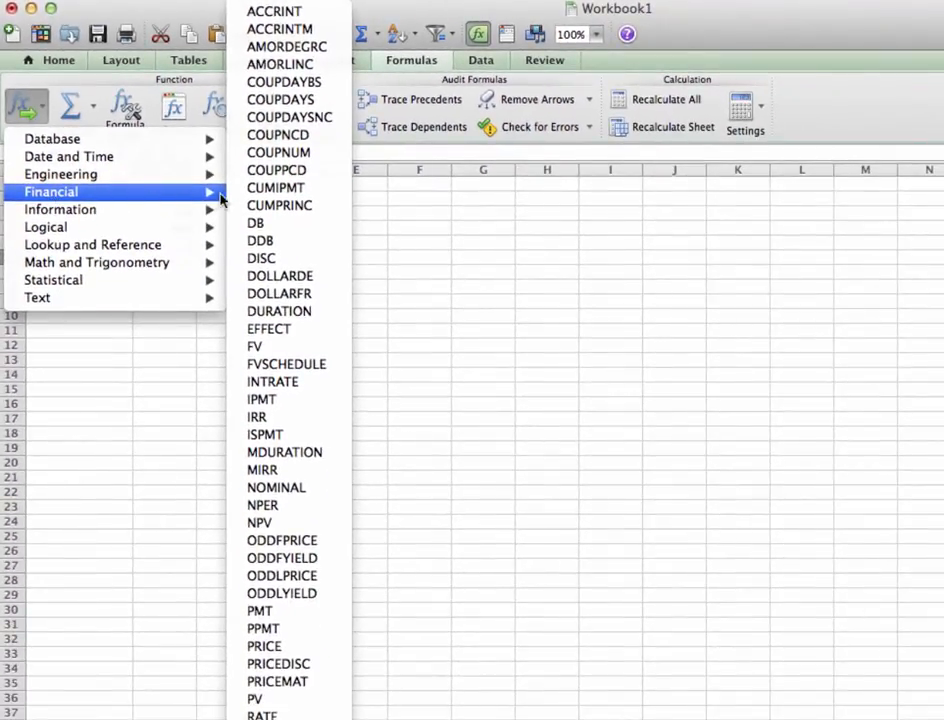
mouse_move(278, 152)
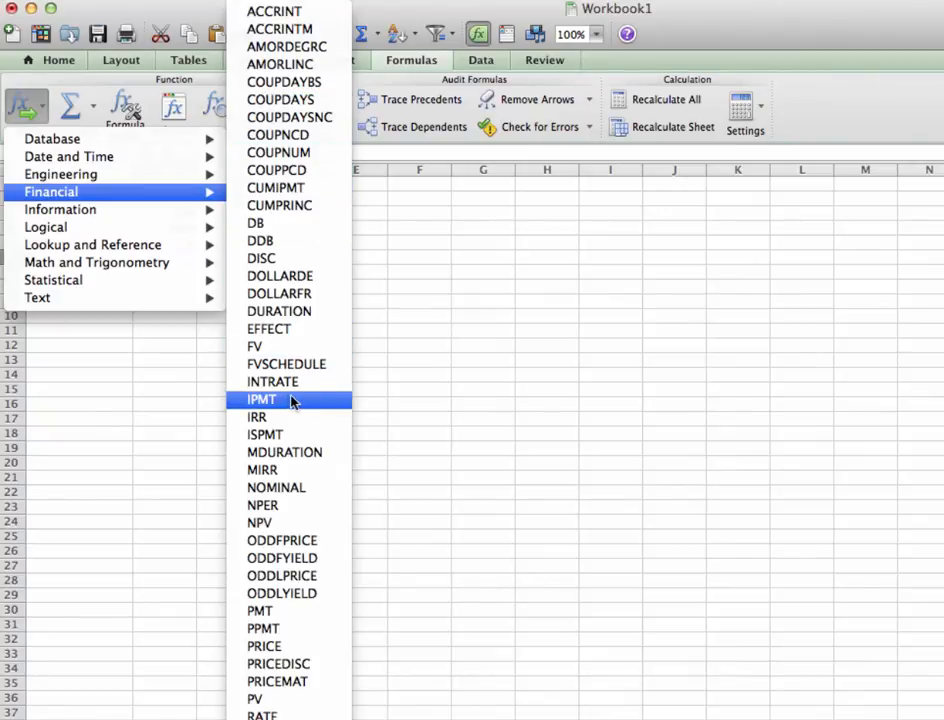
mouse_move(255, 346)
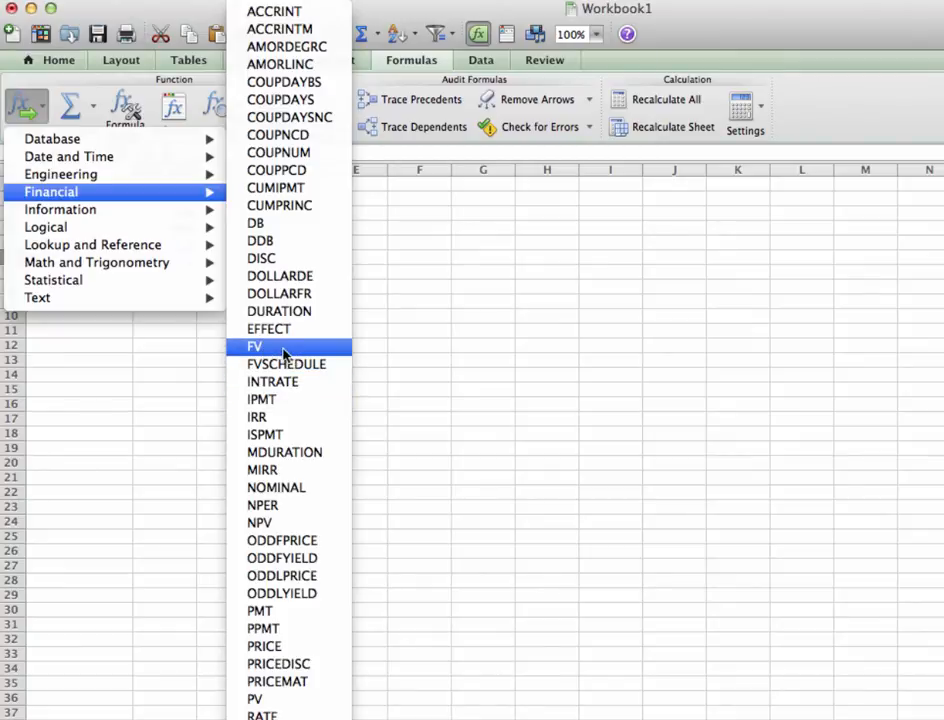
click(254, 346)
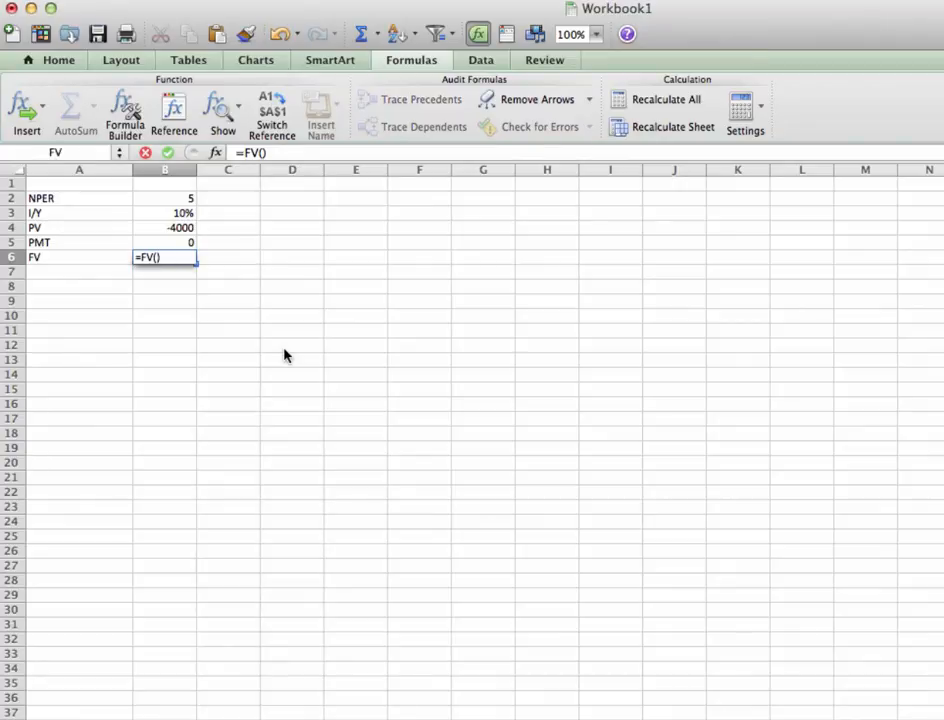
Open Formula Builder for the FV function and move its panel beside the data
click(228, 272)
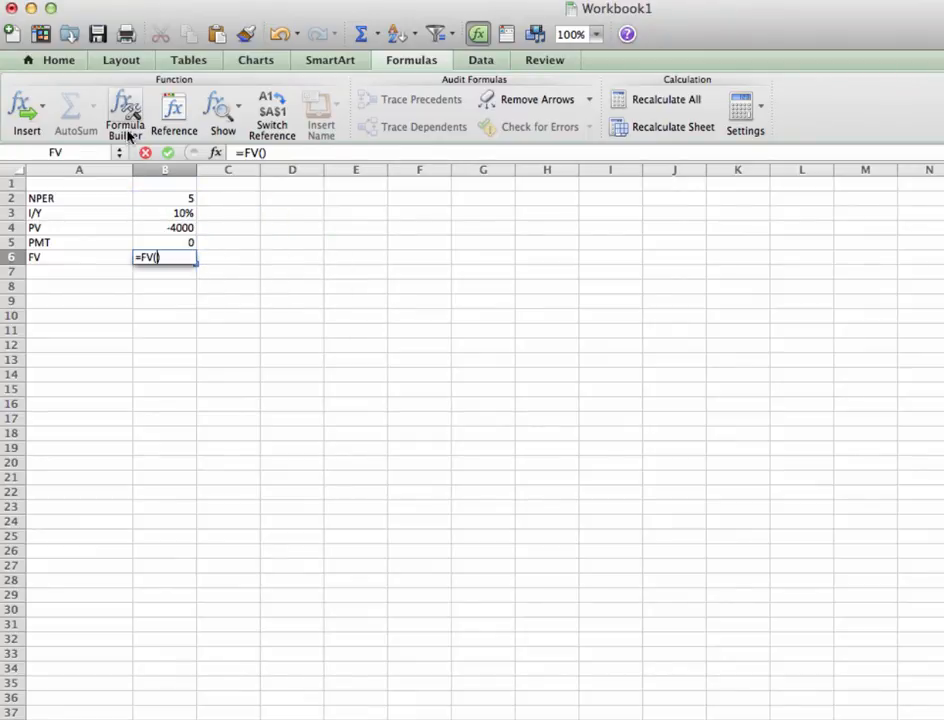
click(124, 112)
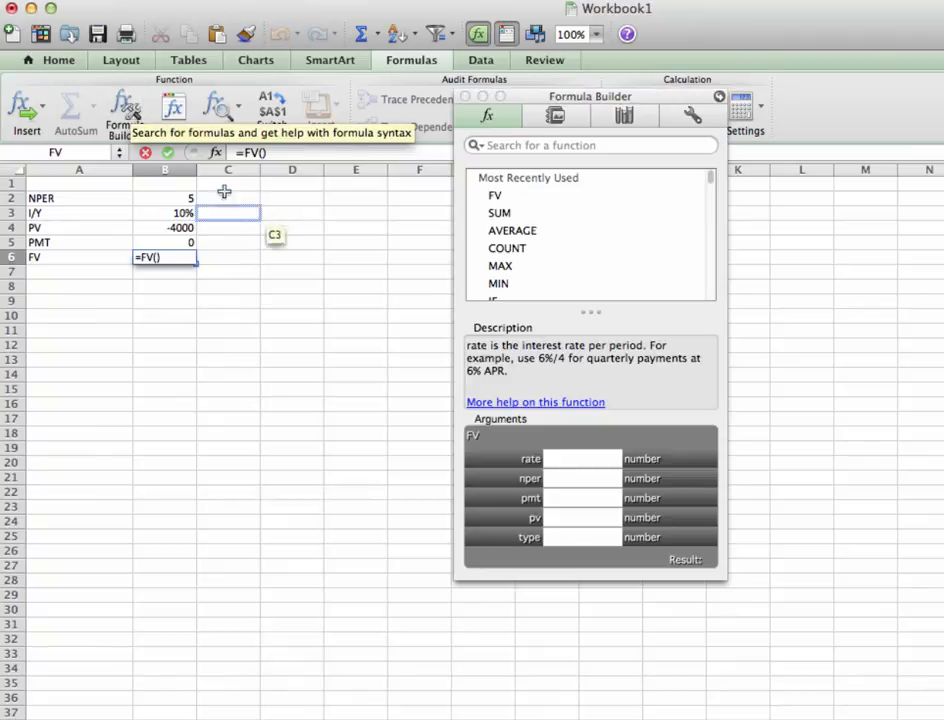
drag(590, 96, 412, 203)
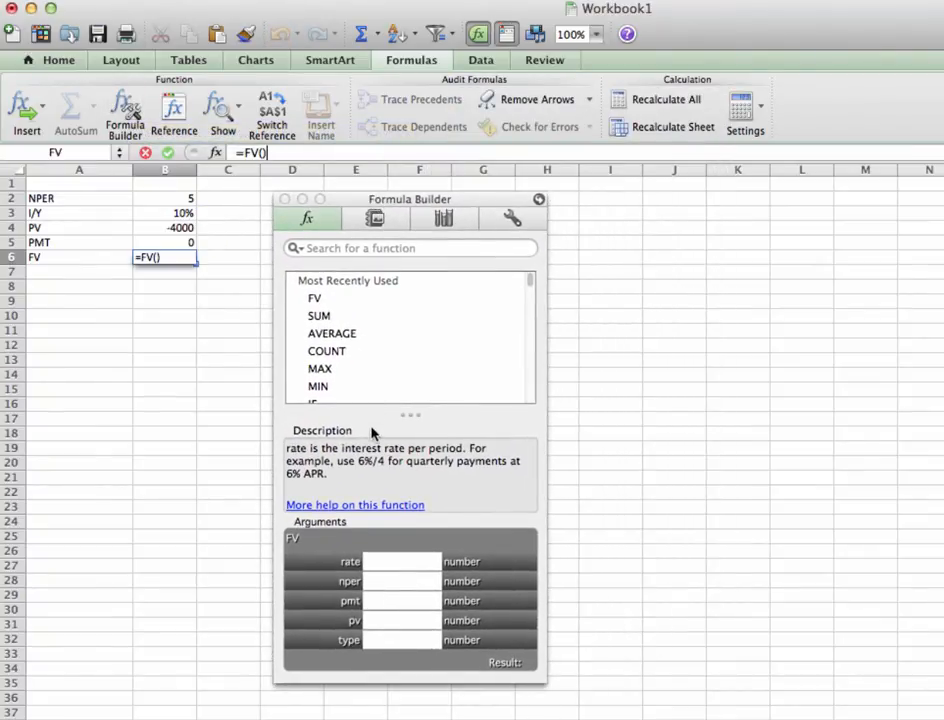
mouse_move(345, 530)
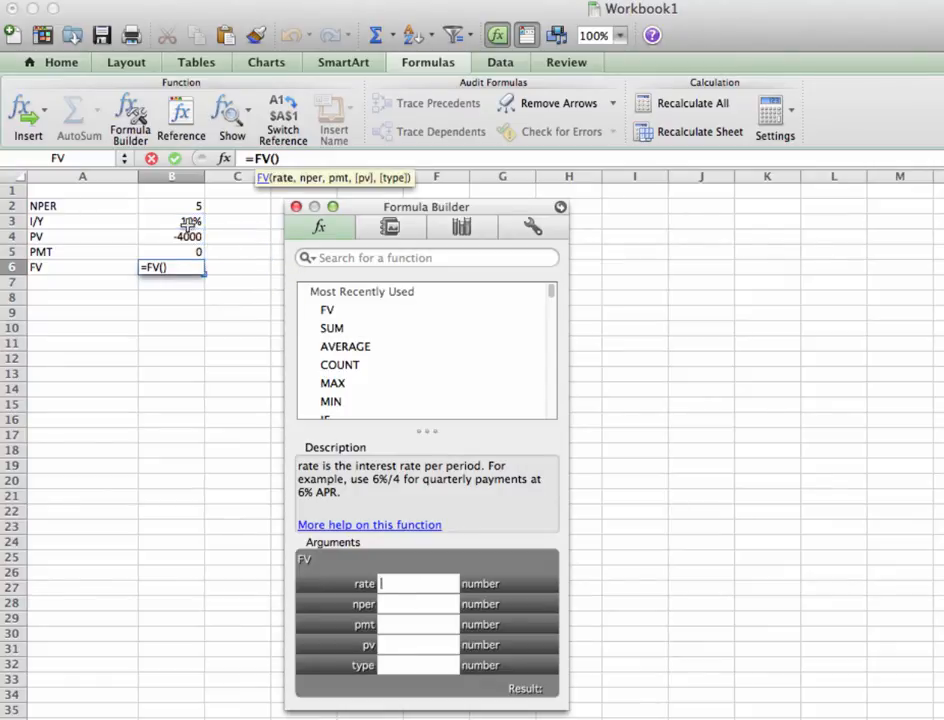
Link the FV arguments to the givens: rate B3, nper B2, pmt B5, pv B4
click(172, 221)
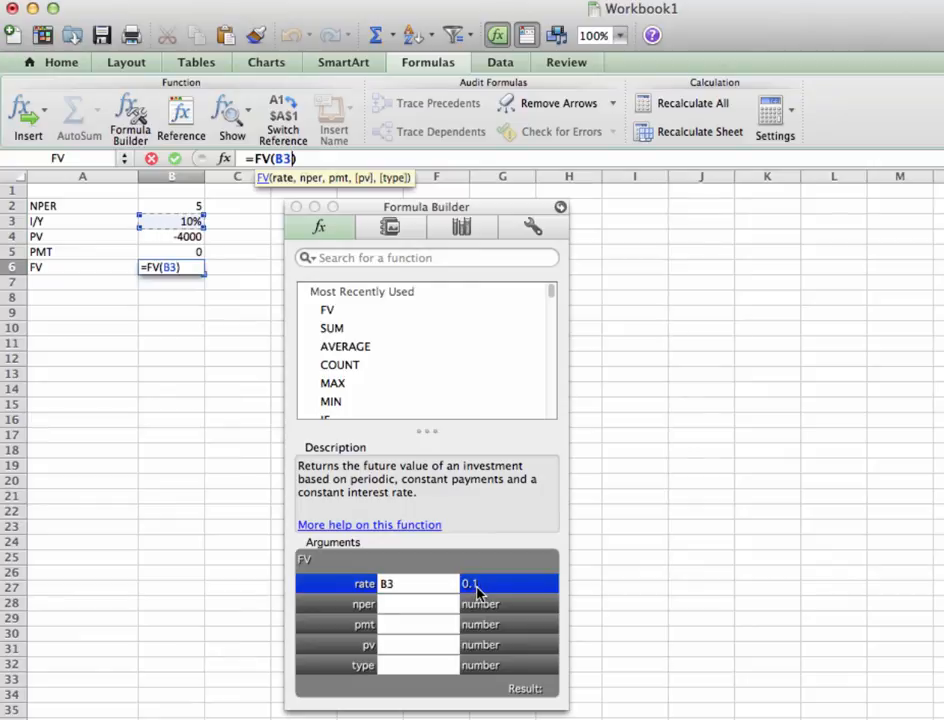
click(416, 590)
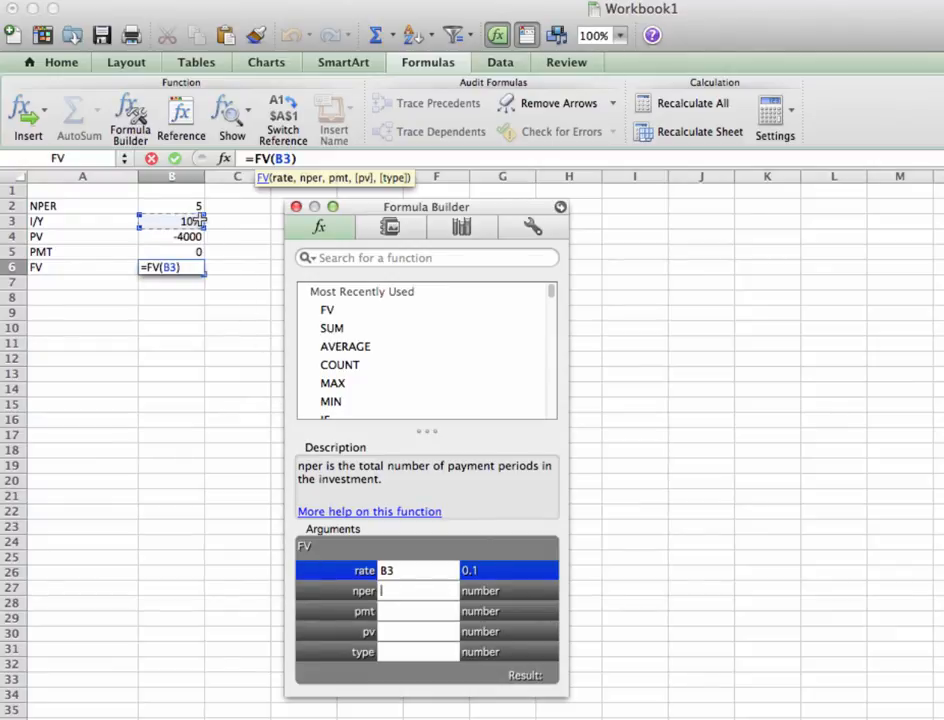
click(172, 205)
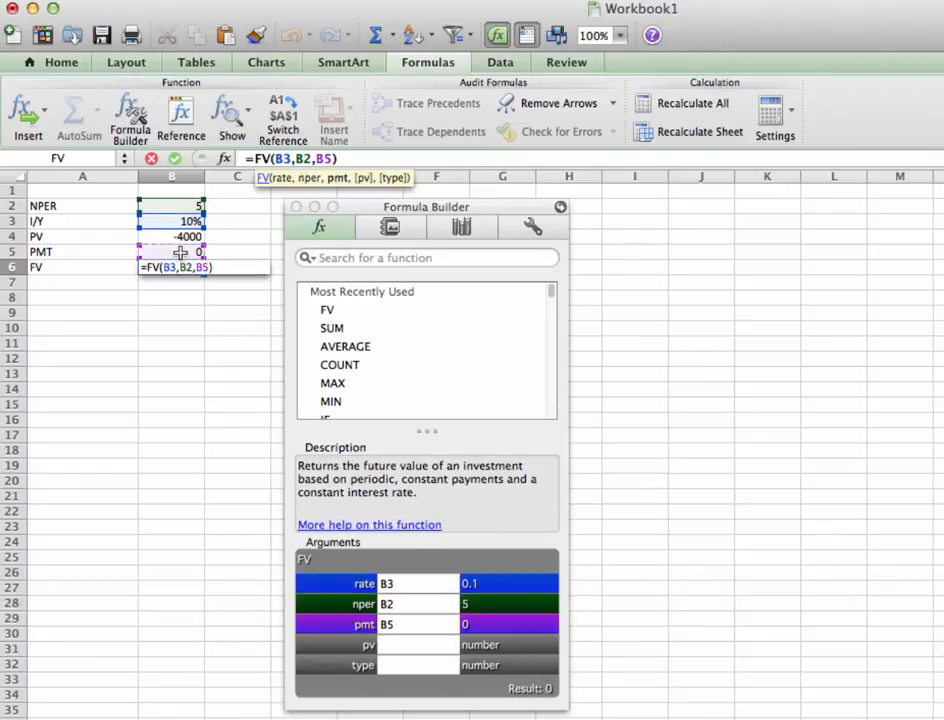
click(417, 644)
text(B4)
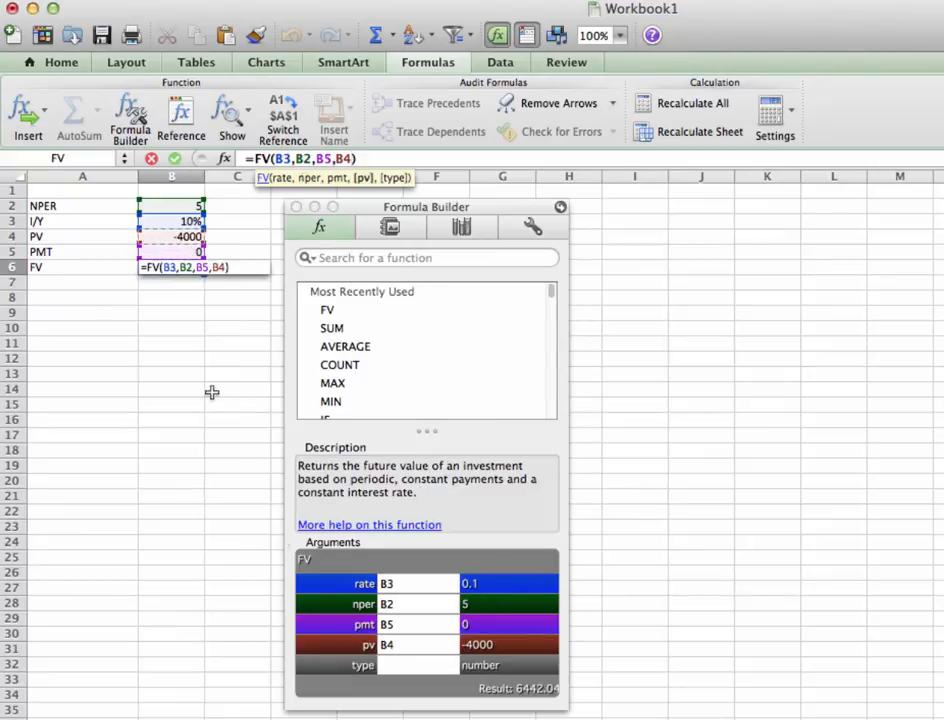
click(417, 677)
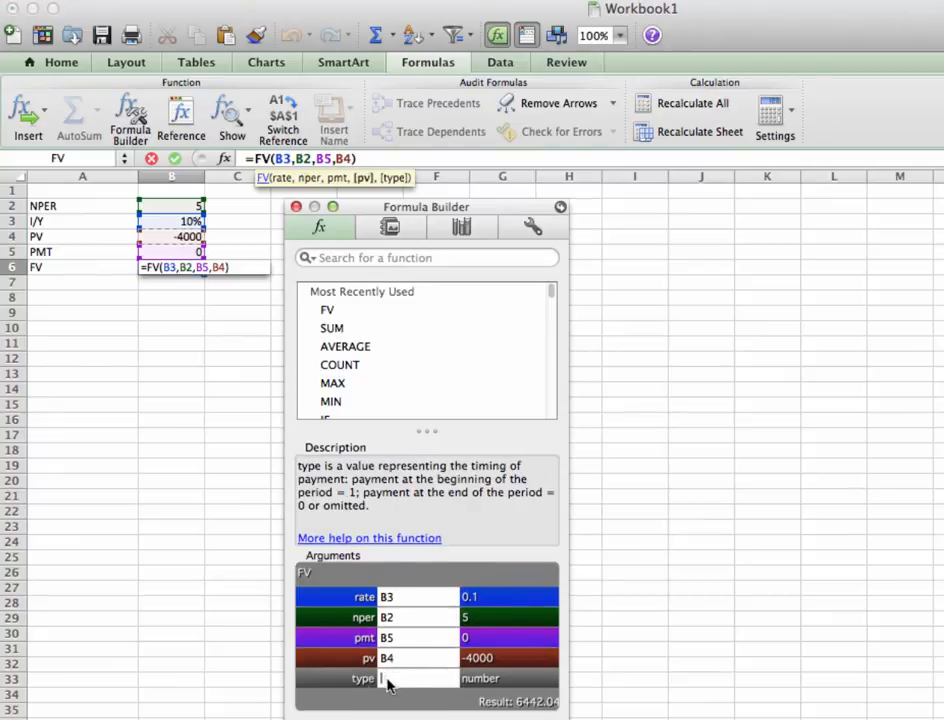
mouse_move(344, 687)
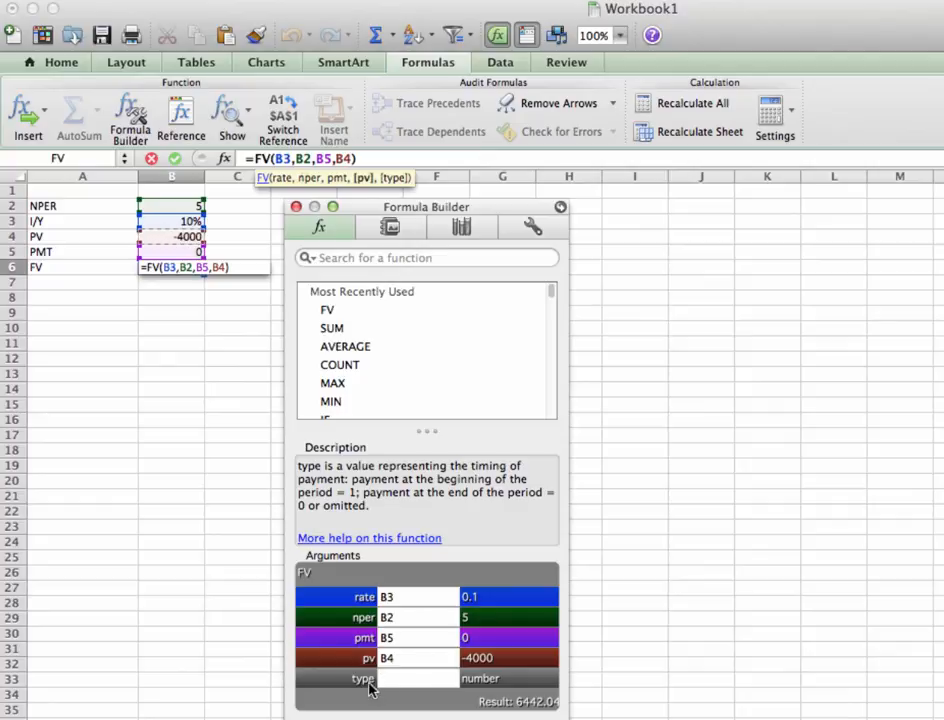
mouse_move(397, 687)
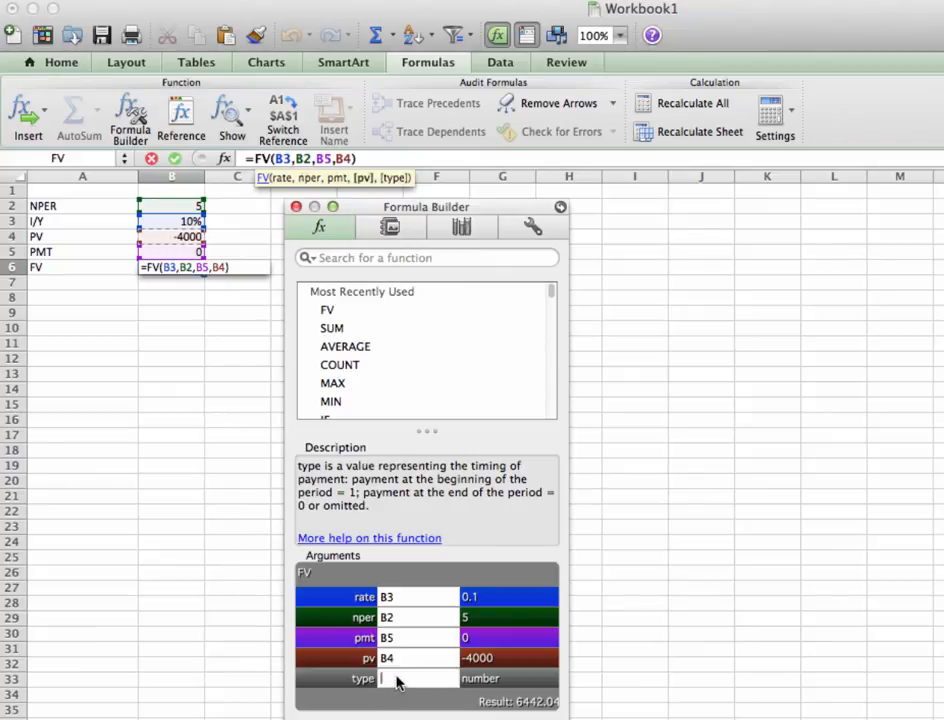
Try 0 as the payment type, then leave it blank so B6 shows $6,442.04
text(0)
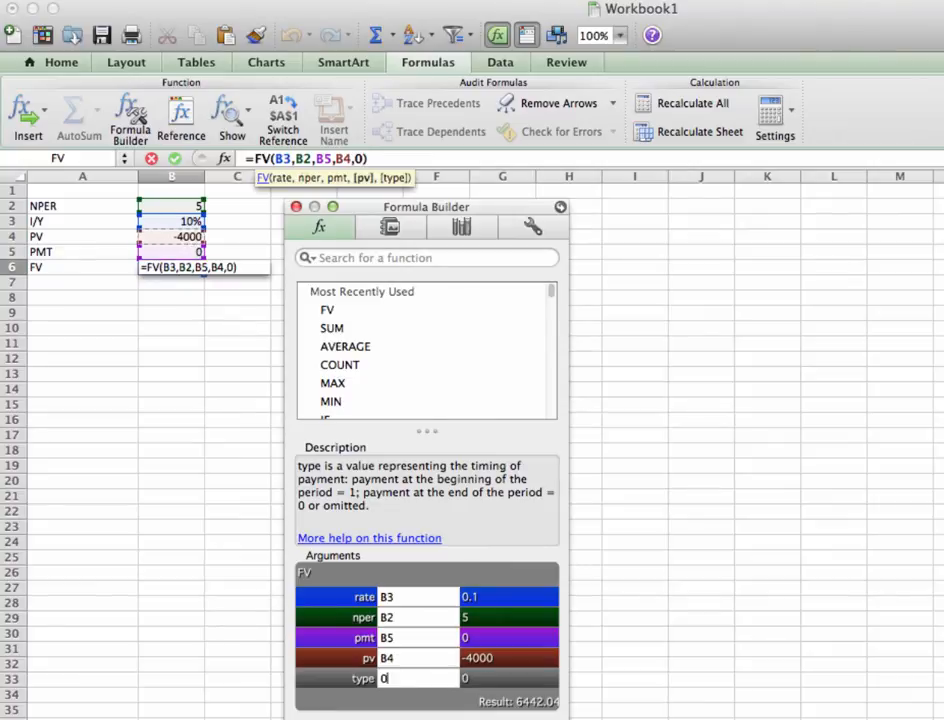
mouse_move(390, 515)
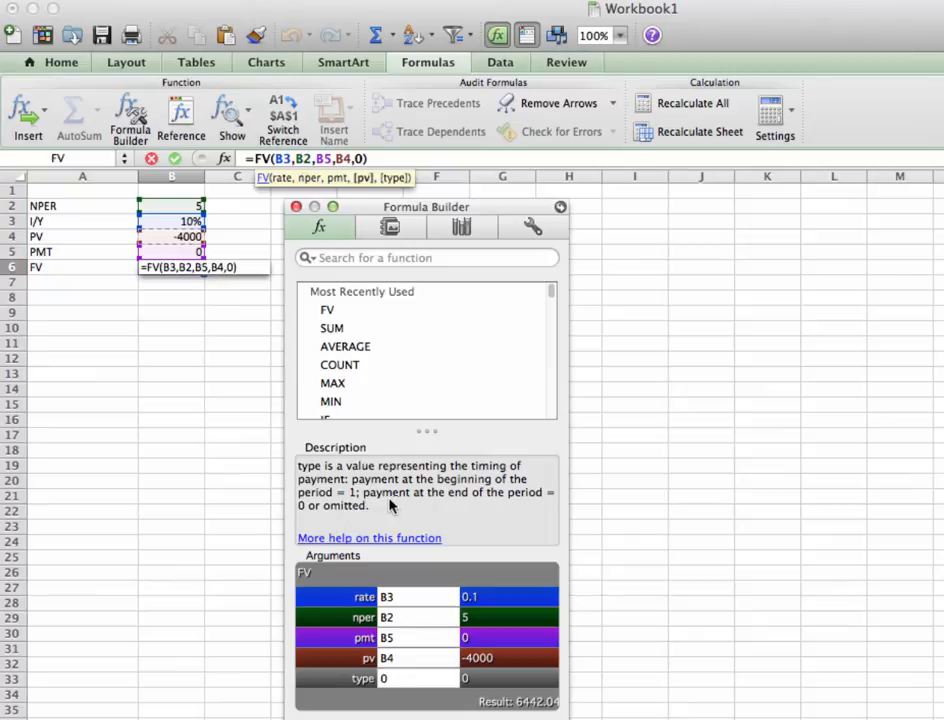
mouse_move(518, 500)
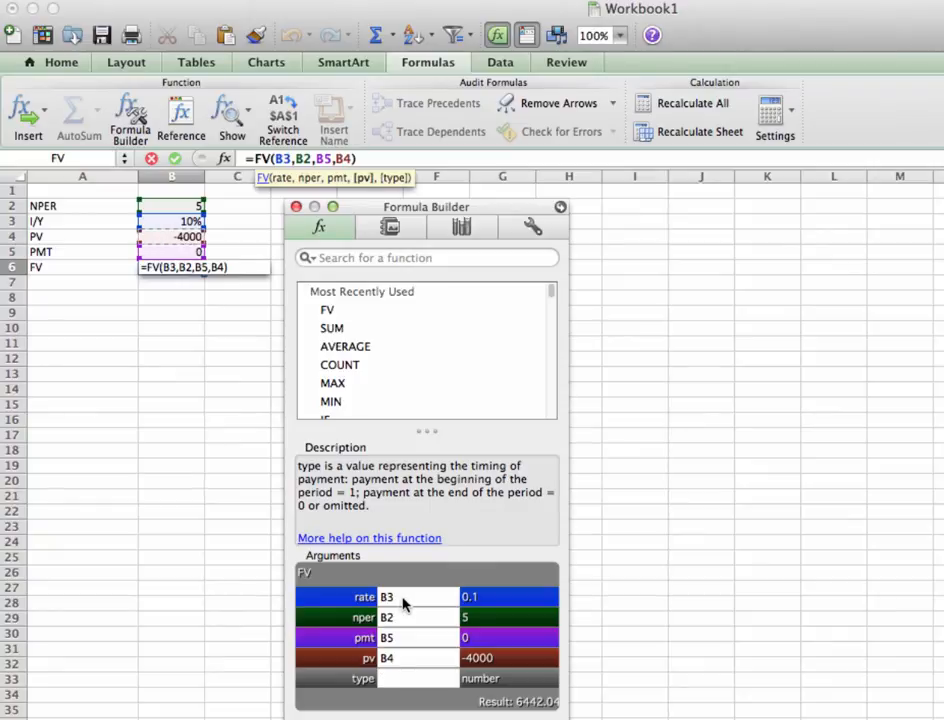
click(418, 678)
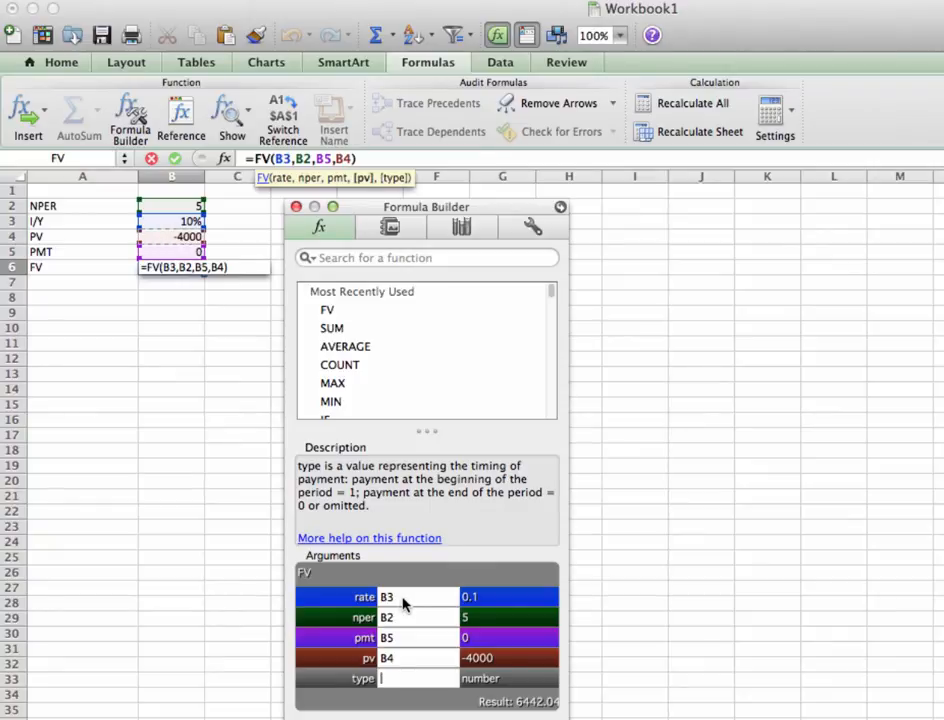
mouse_move(405, 648)
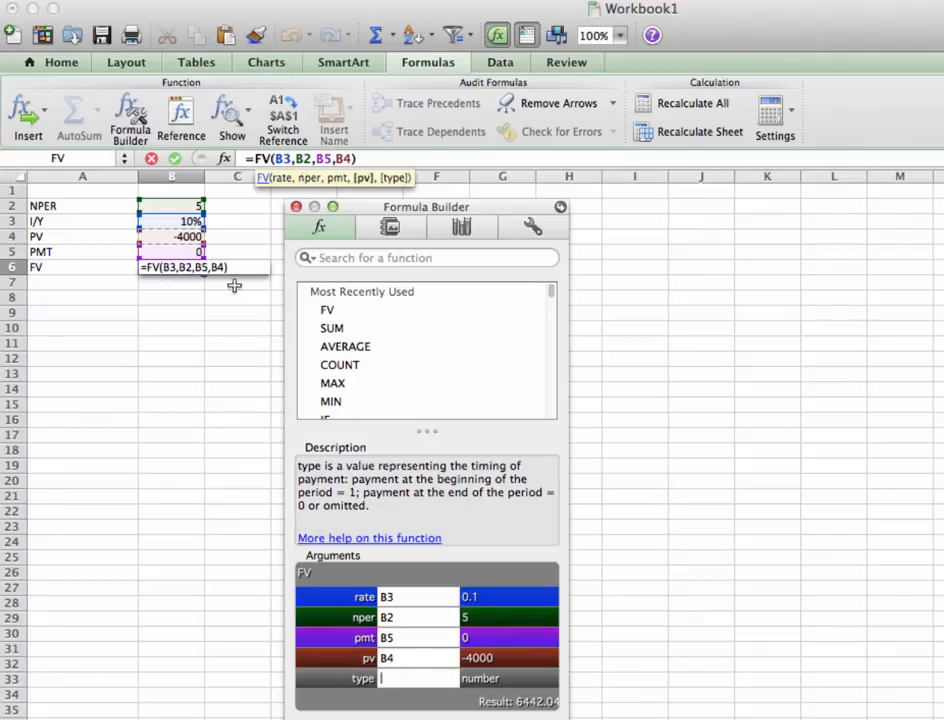
mouse_move(180, 207)
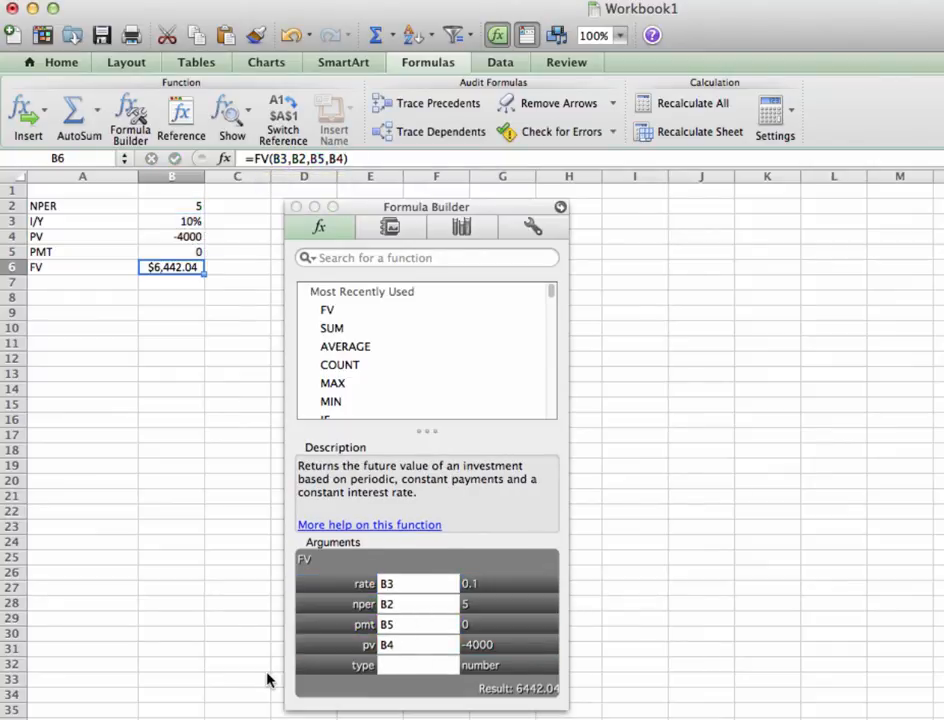
drag(425, 207, 474, 204)
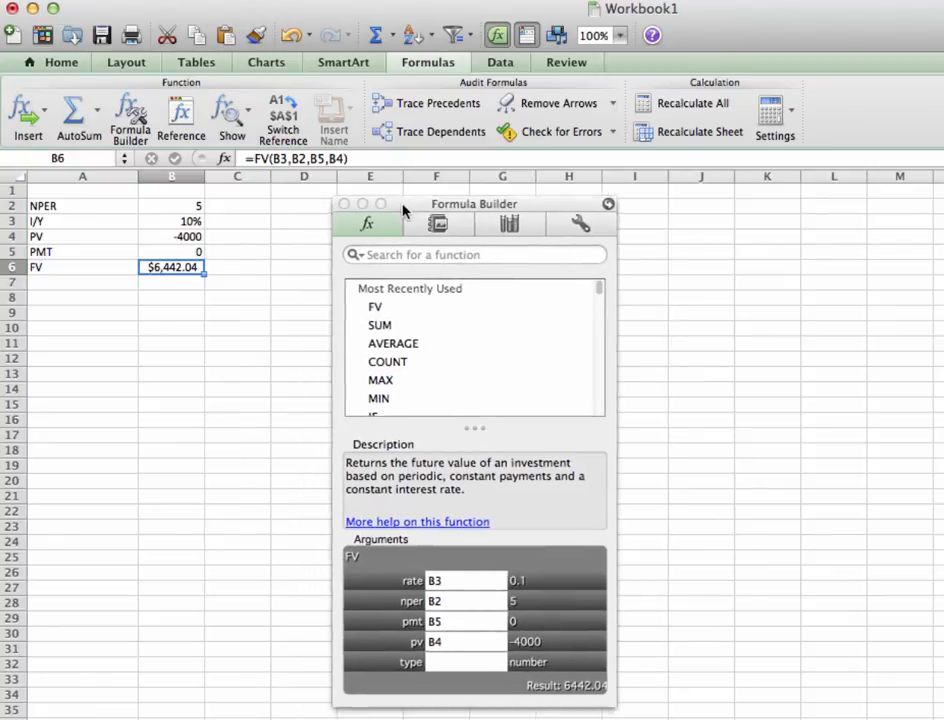
drag(474, 204, 626, 196)
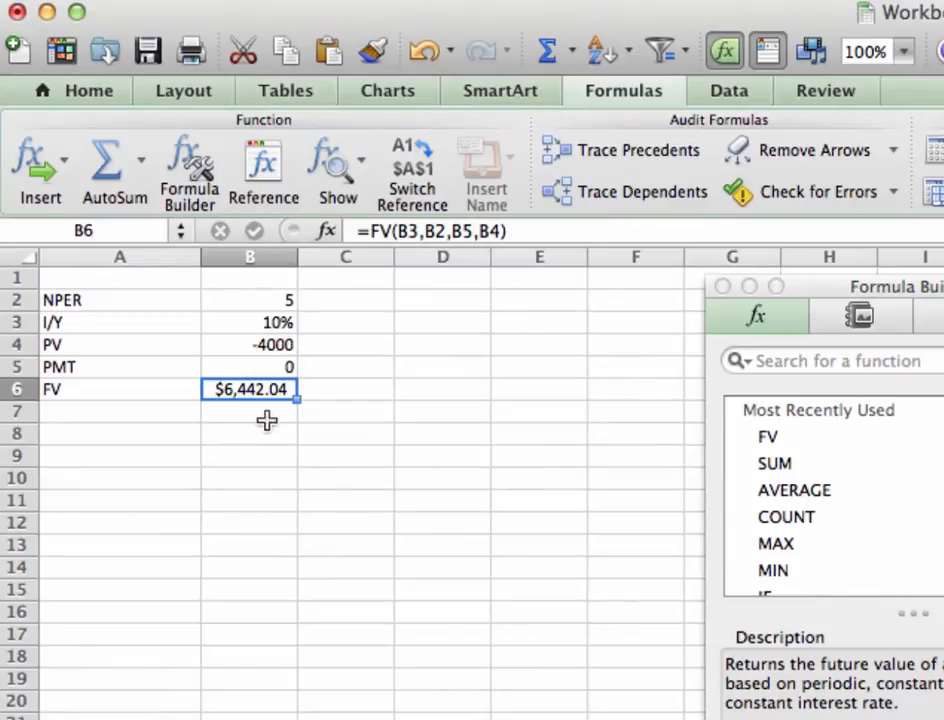
mouse_move(197, 337)
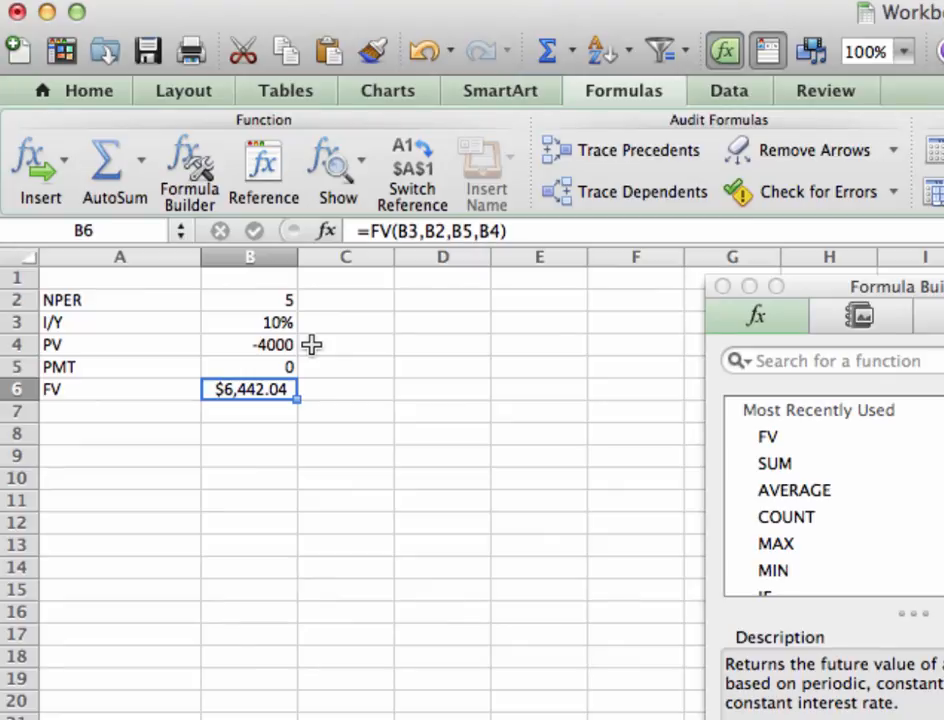
mouse_move(290, 344)
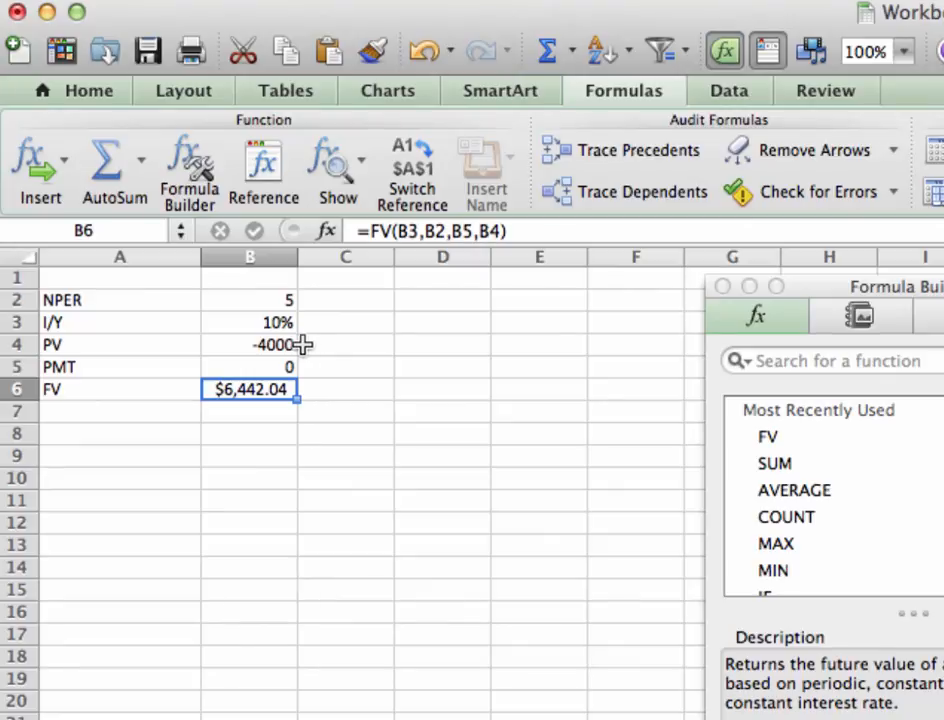
mouse_move(308, 345)
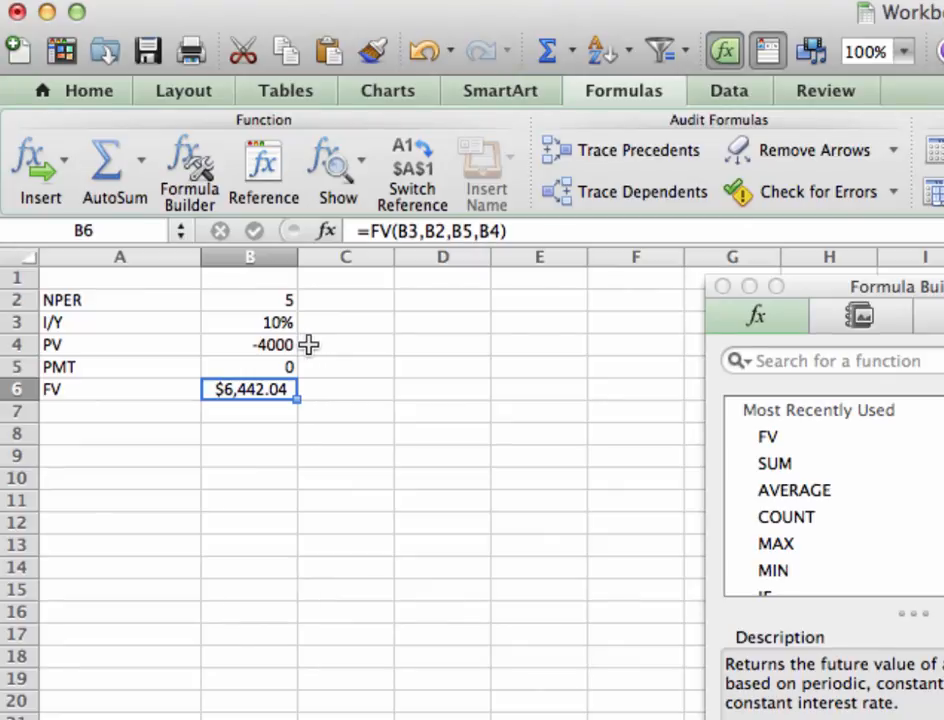
mouse_move(308, 300)
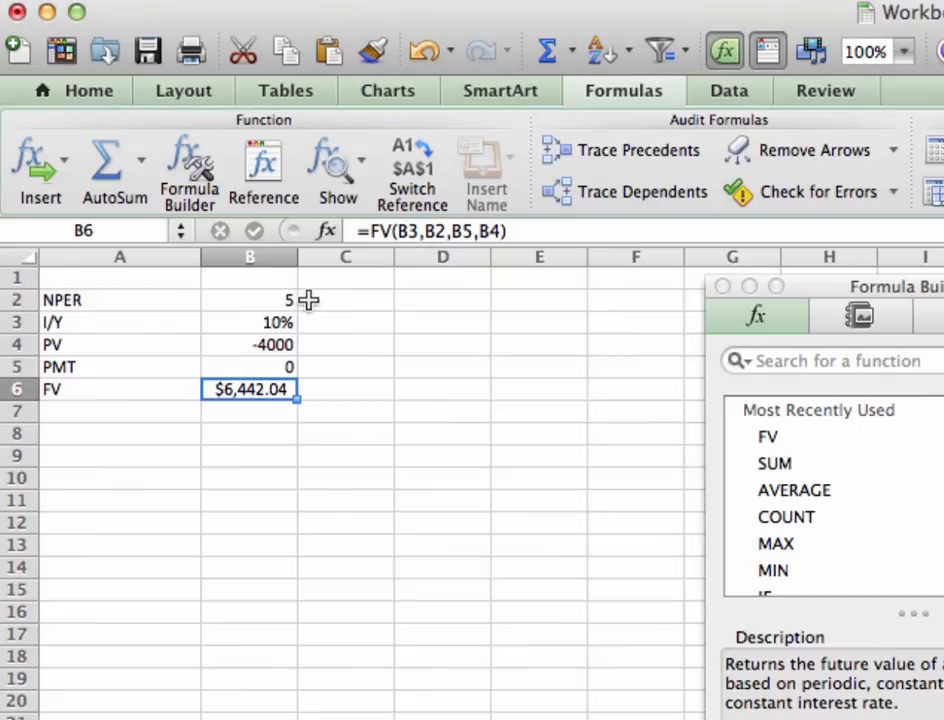
mouse_move(307, 324)
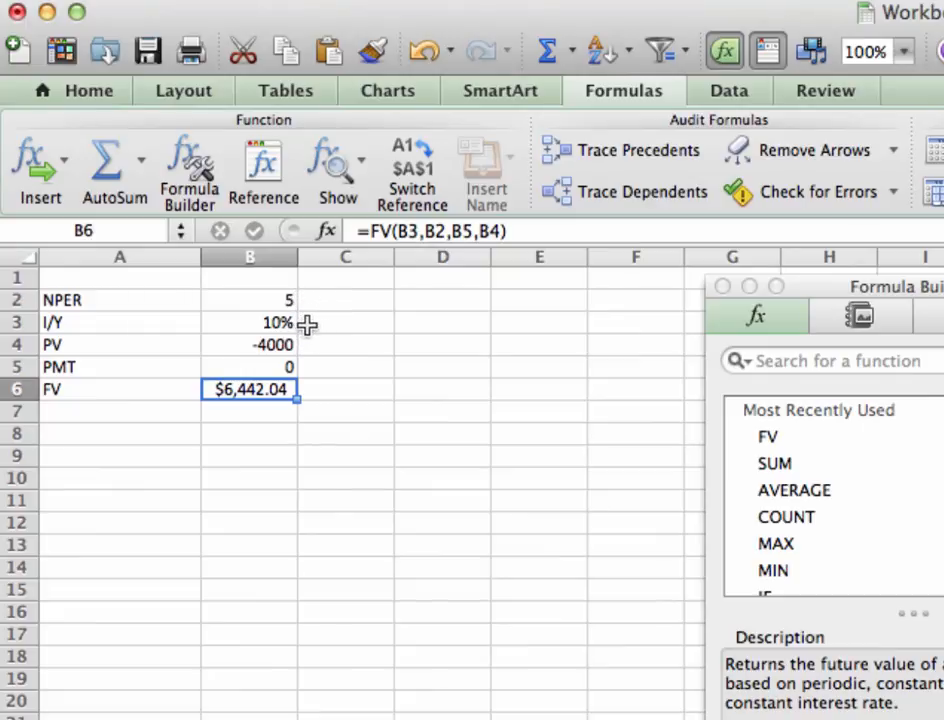
mouse_move(308, 337)
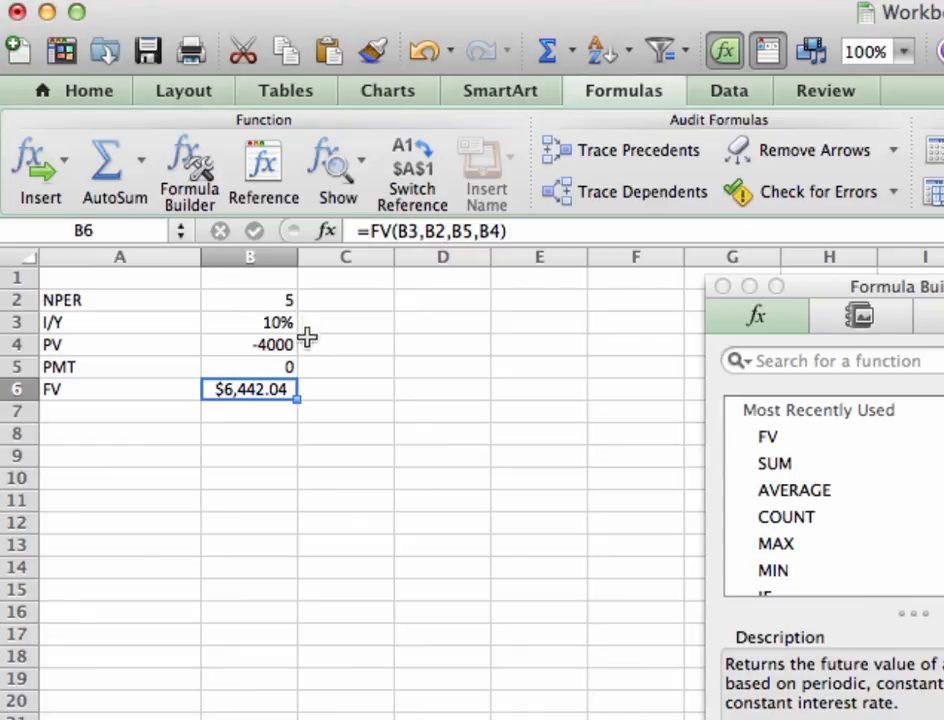
mouse_move(309, 390)
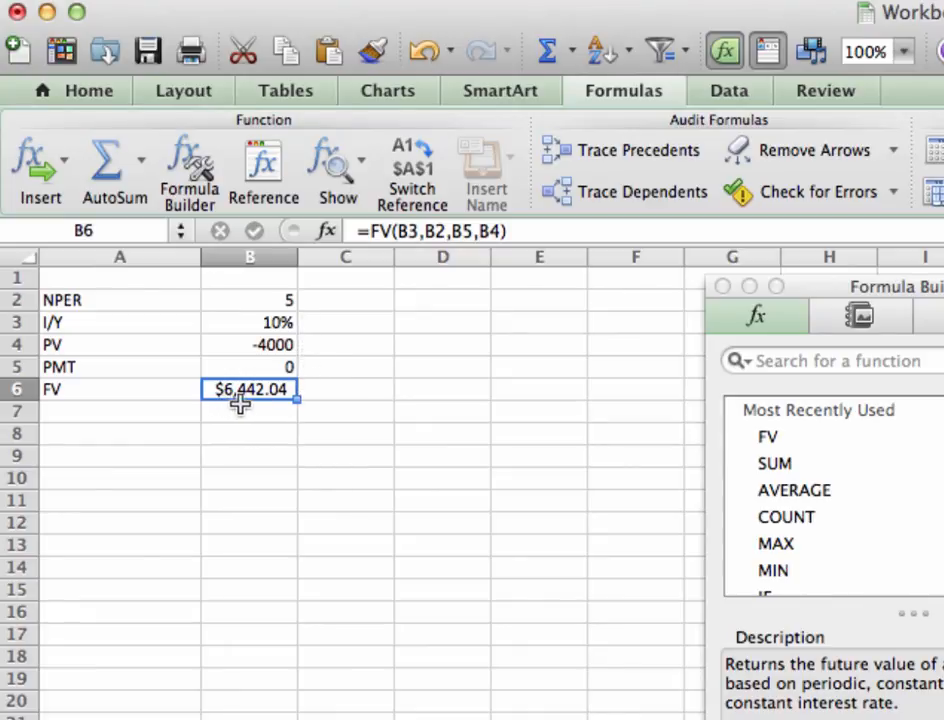
mouse_move(275, 405)
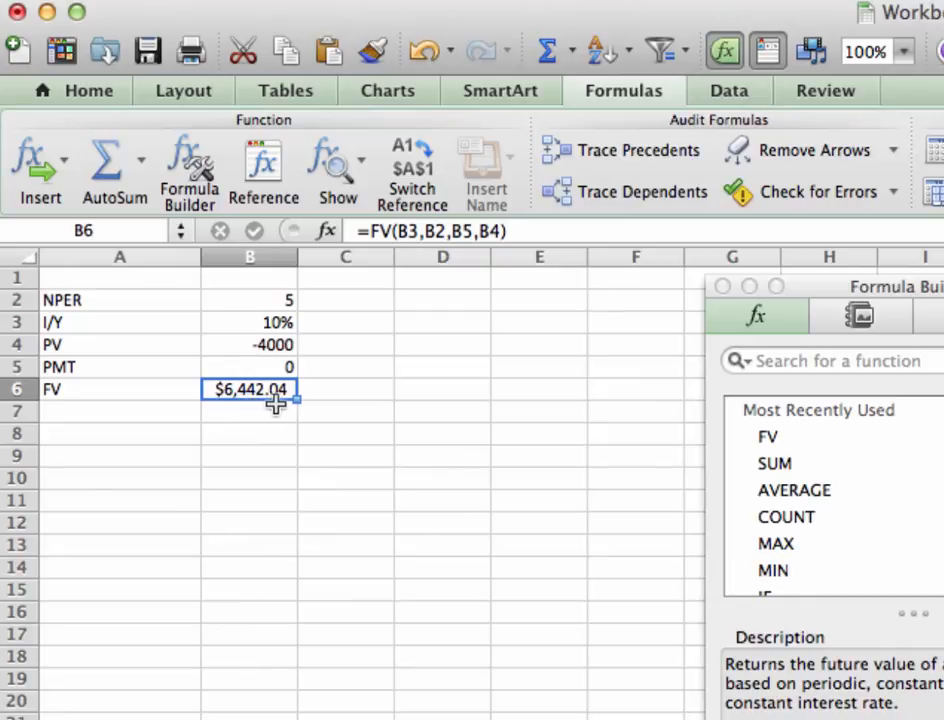
click(345, 433)
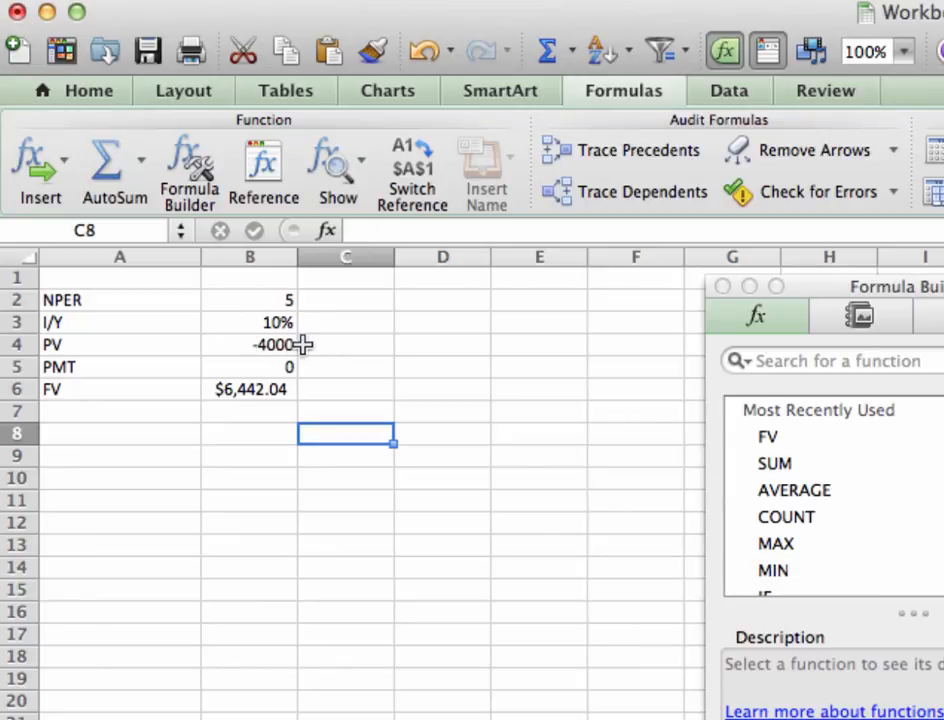
mouse_move(326, 317)
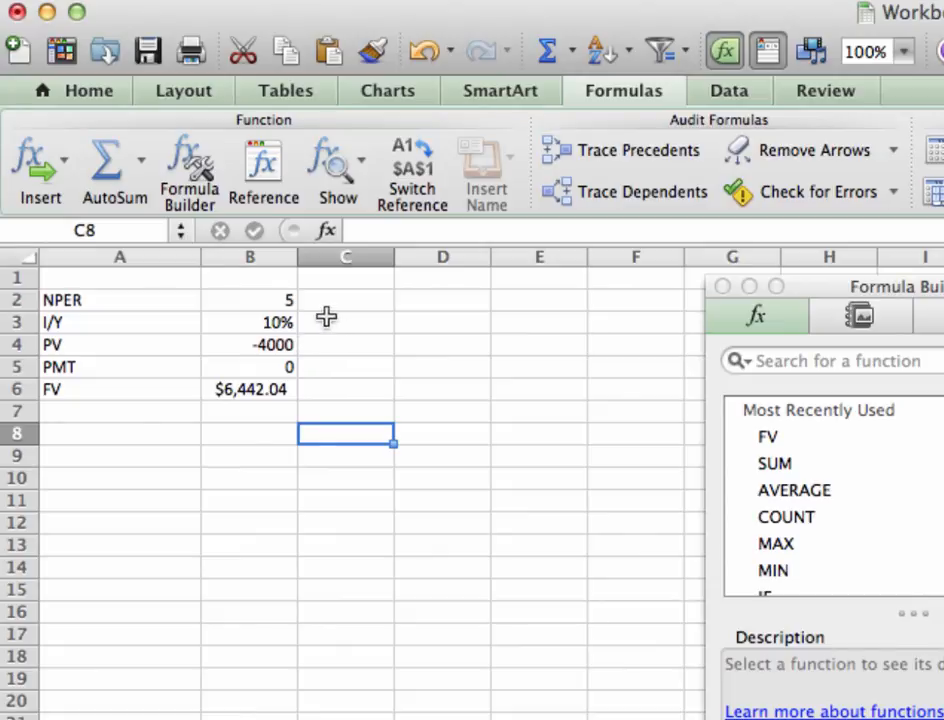
mouse_move(313, 321)
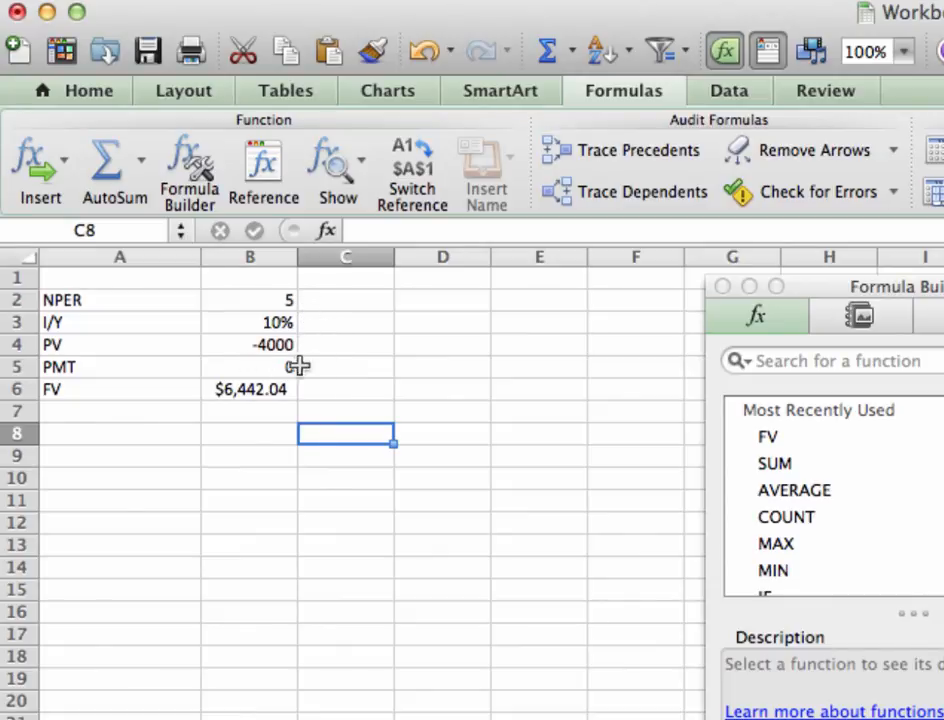
text(0)
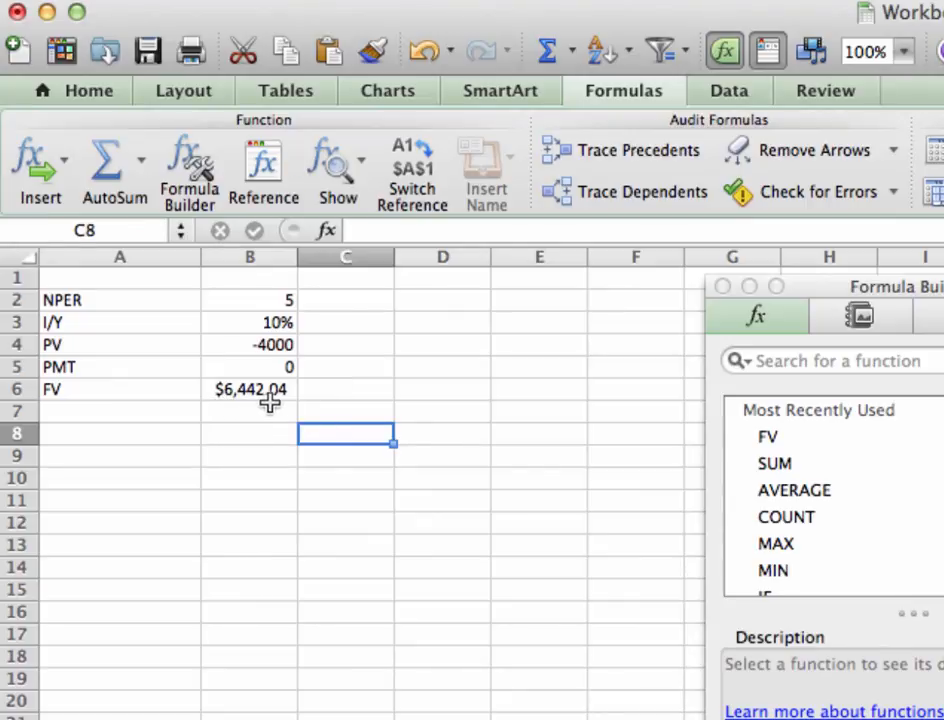
mouse_move(400, 515)
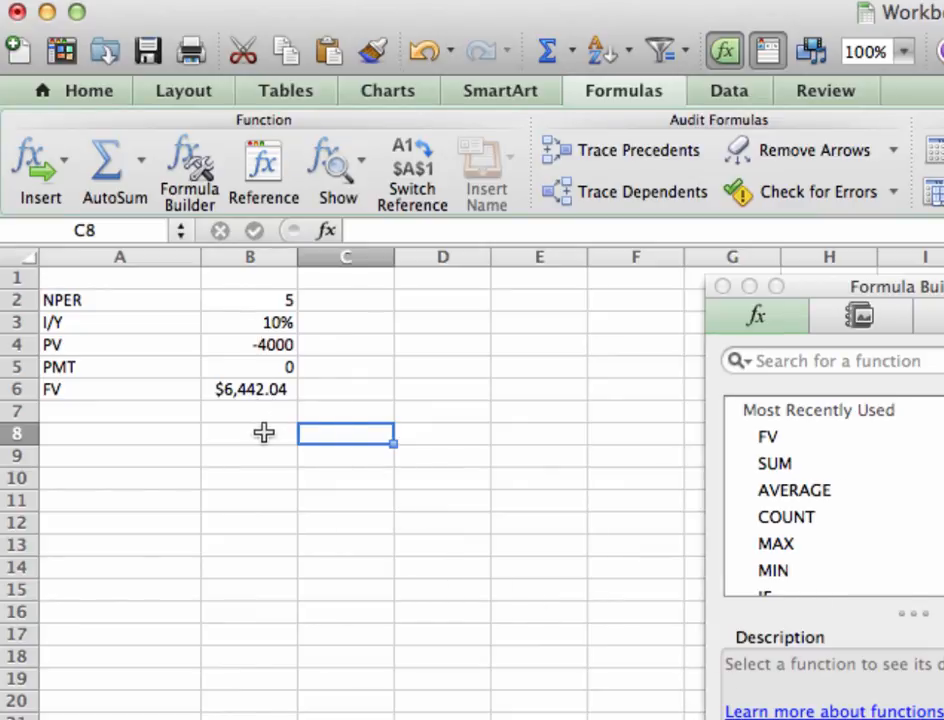
mouse_move(283, 400)
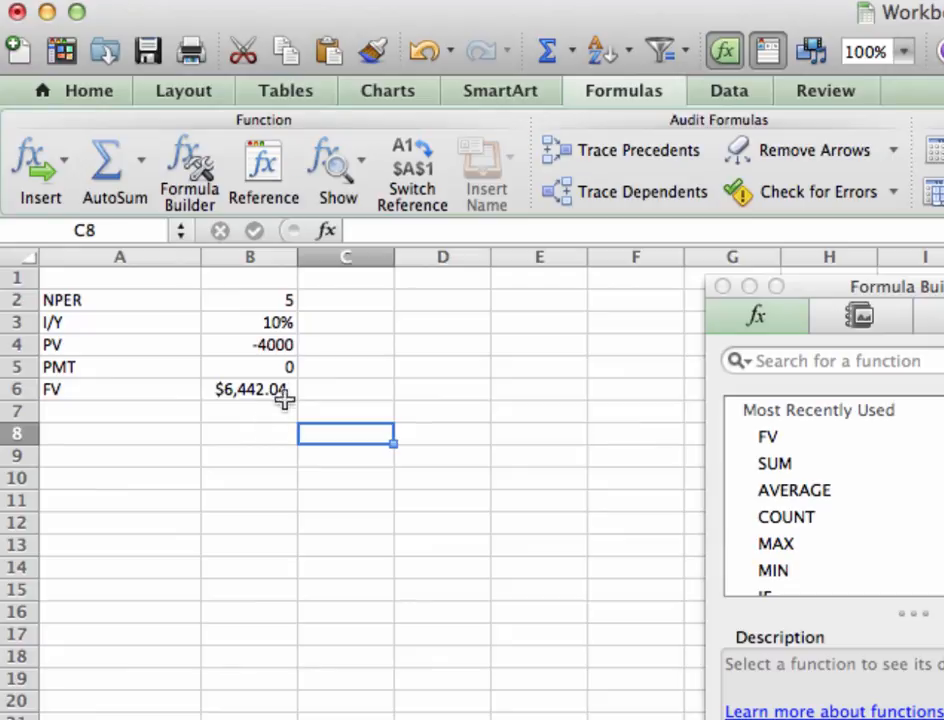
click(249, 322)
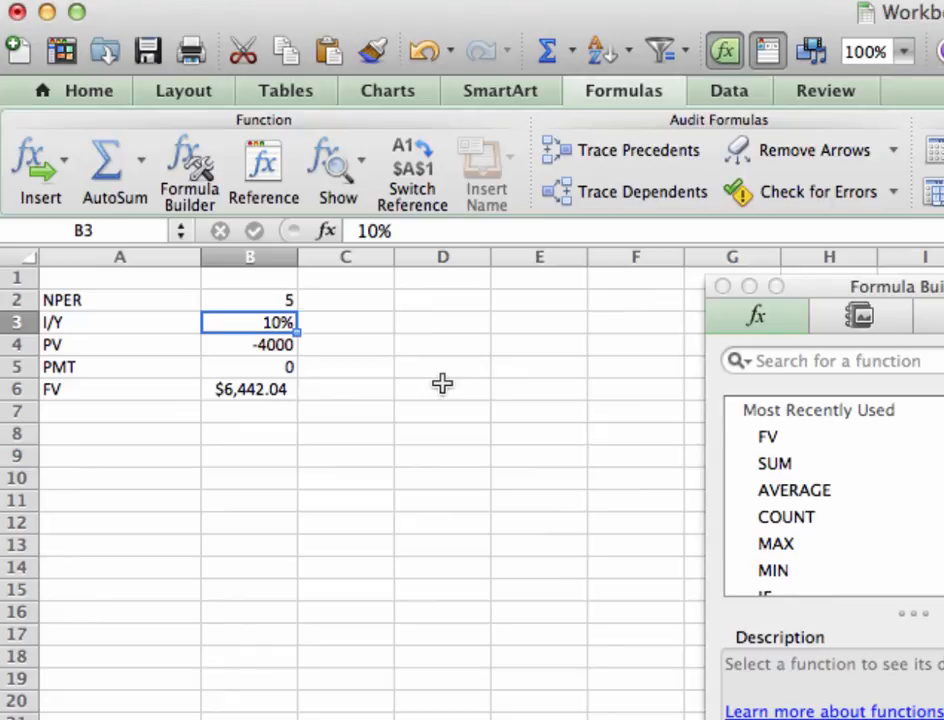
Change the interest rate in B3 to 7%, recalculating FV to $5,610.21
text(7%)
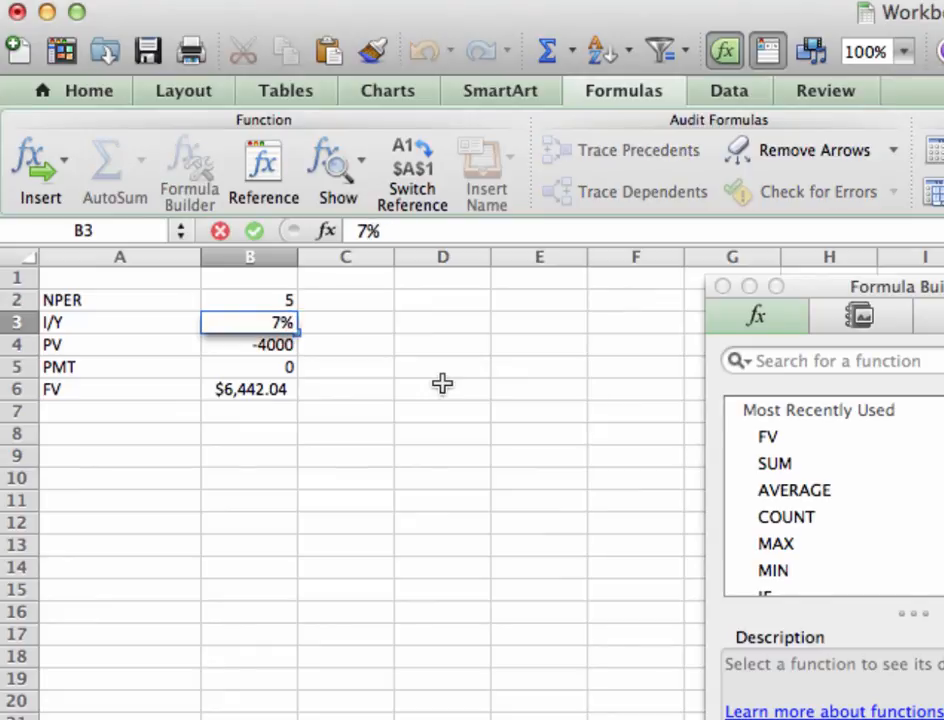
click(249, 344)
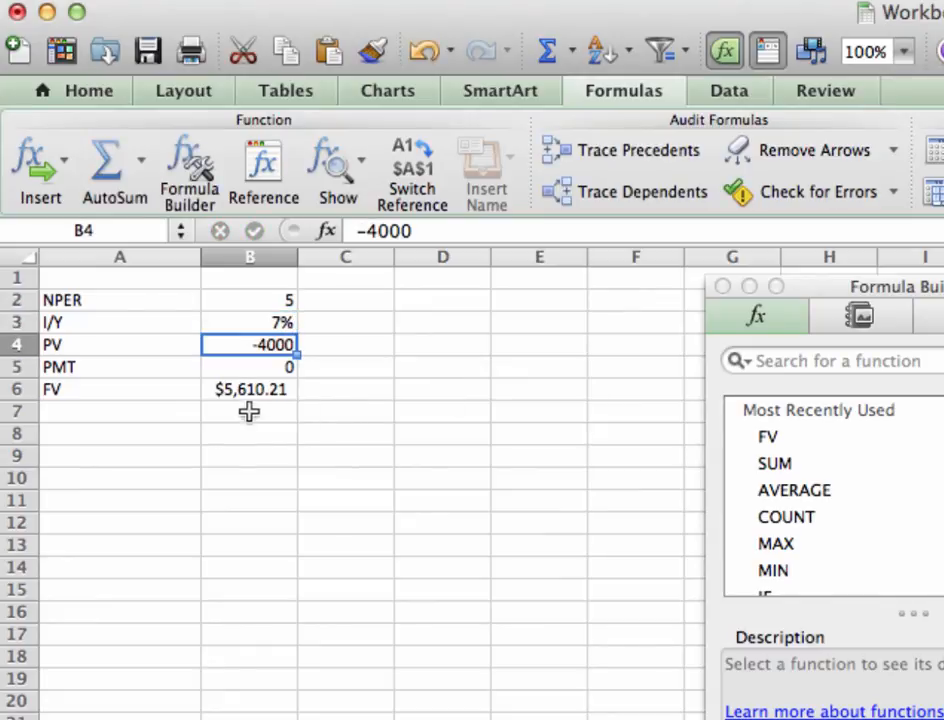
mouse_move(131, 393)
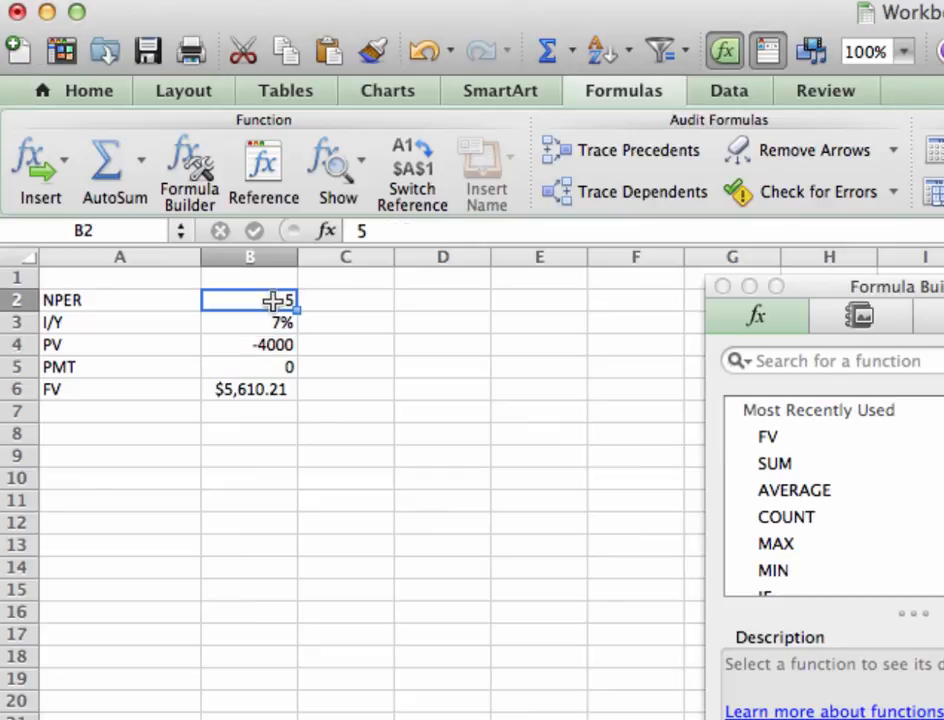
mouse_move(345, 480)
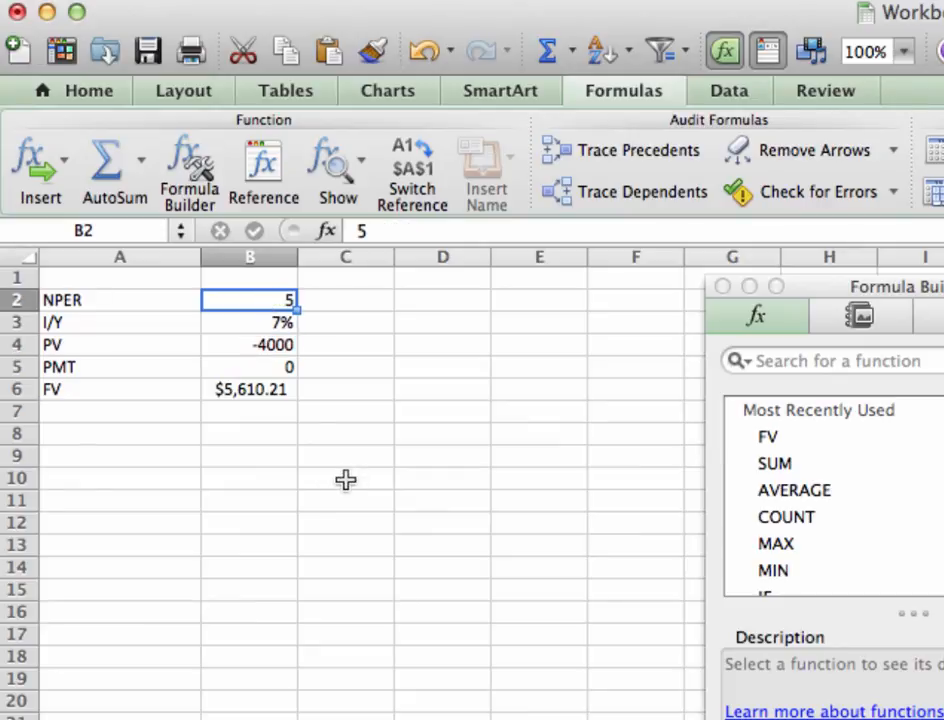
Set NPER in B2 to 10 periods, recalculating FV to $7,868.61
text(10)
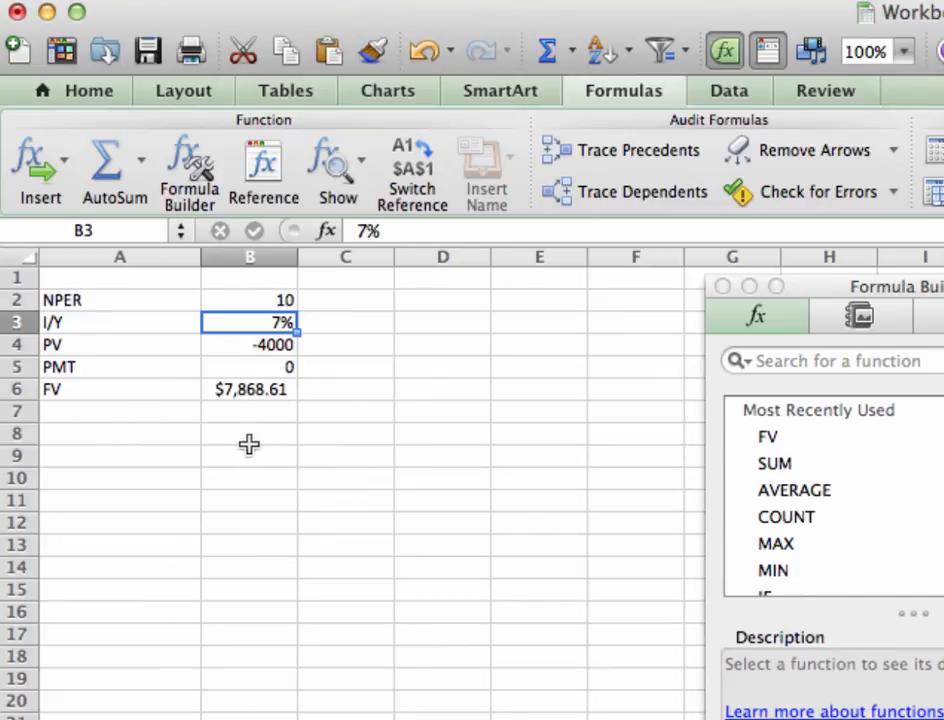
mouse_move(237, 323)
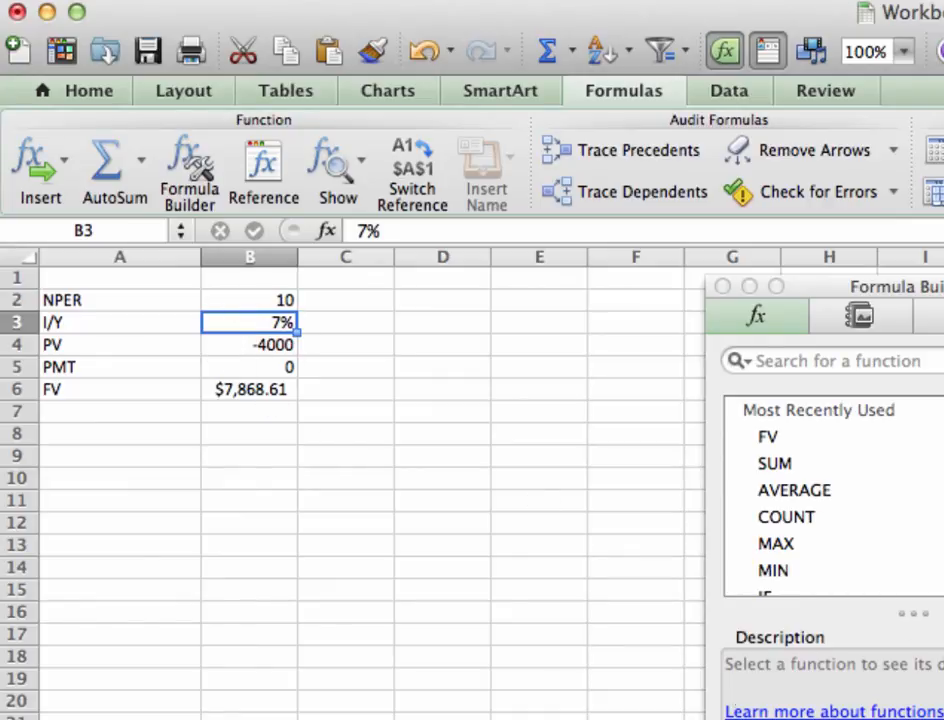
mouse_move(260, 344)
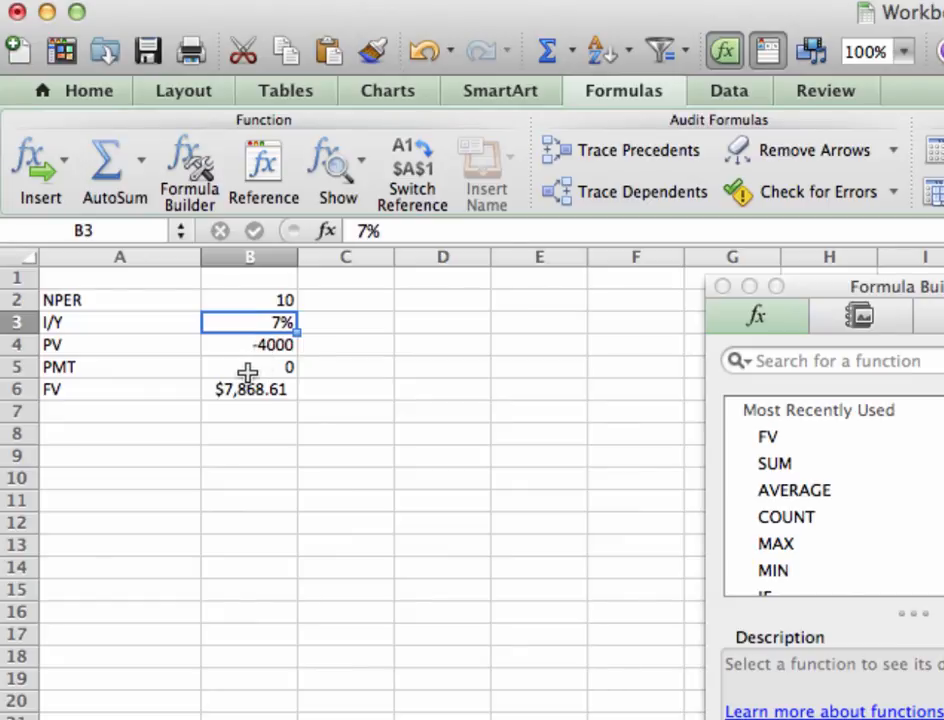
mouse_move(188, 344)
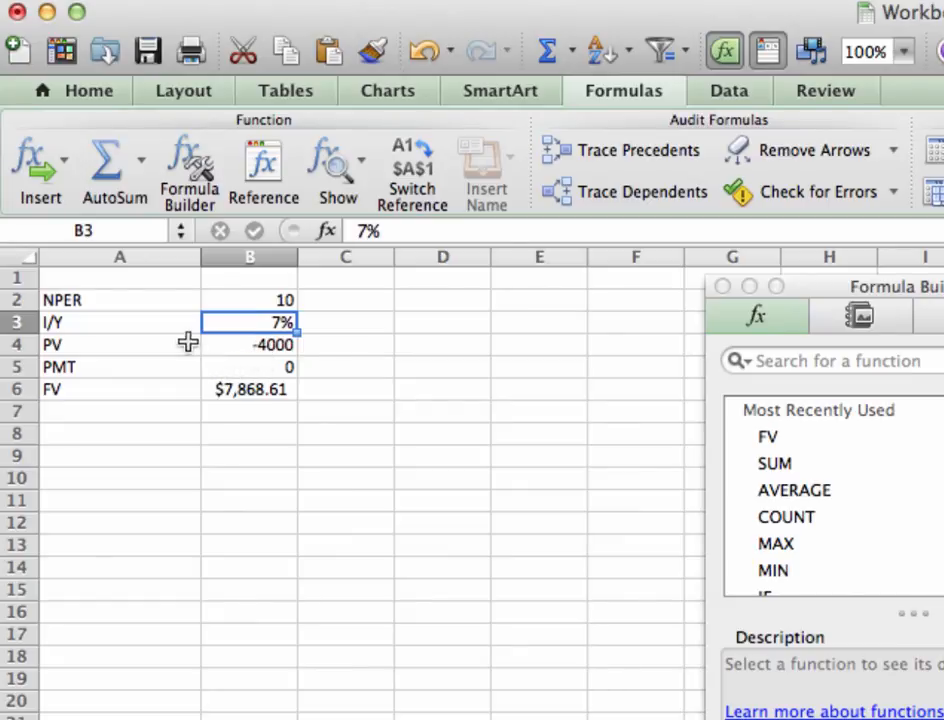
mouse_move(130, 320)
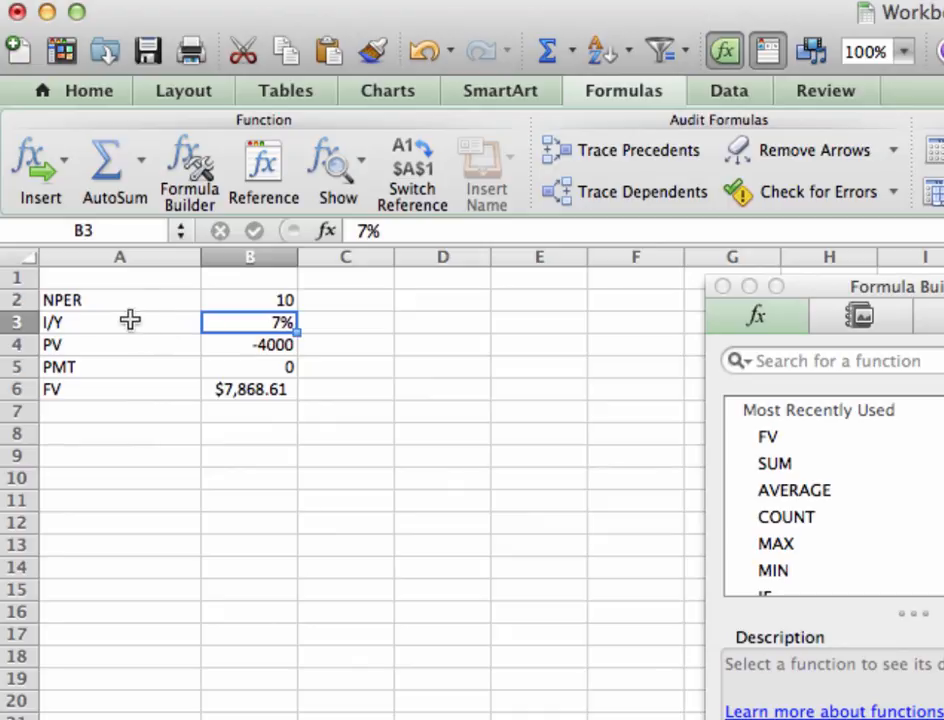
mouse_move(98, 368)
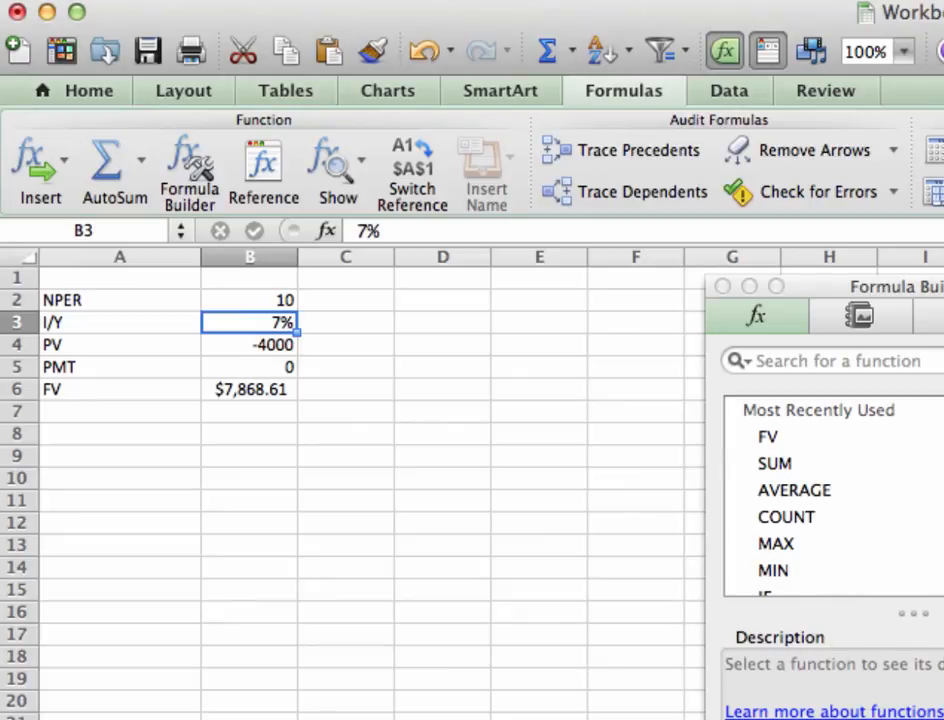
mouse_move(518, 397)
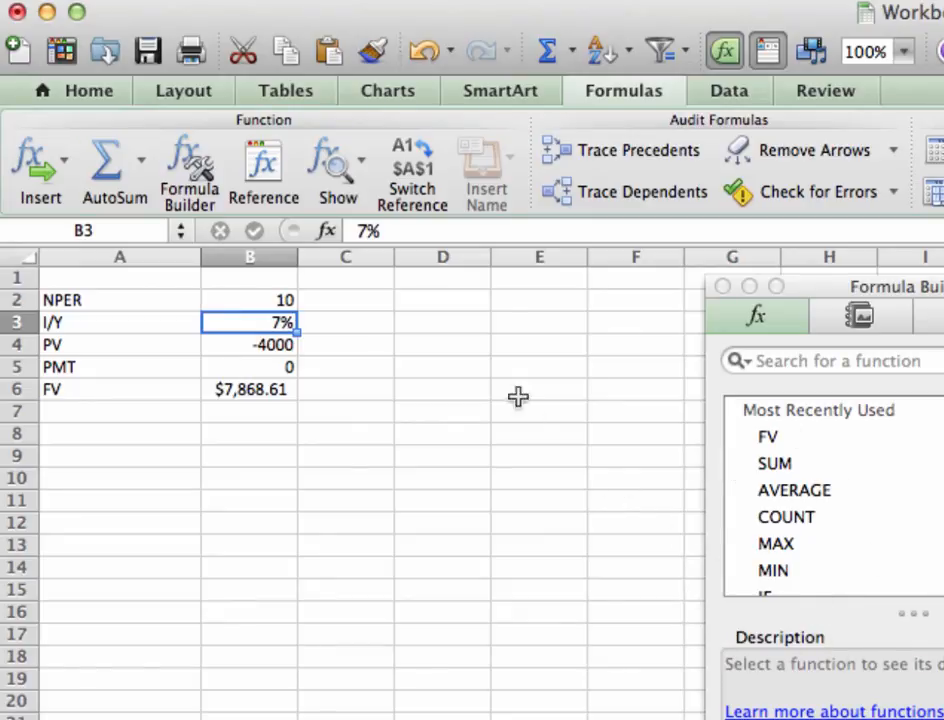